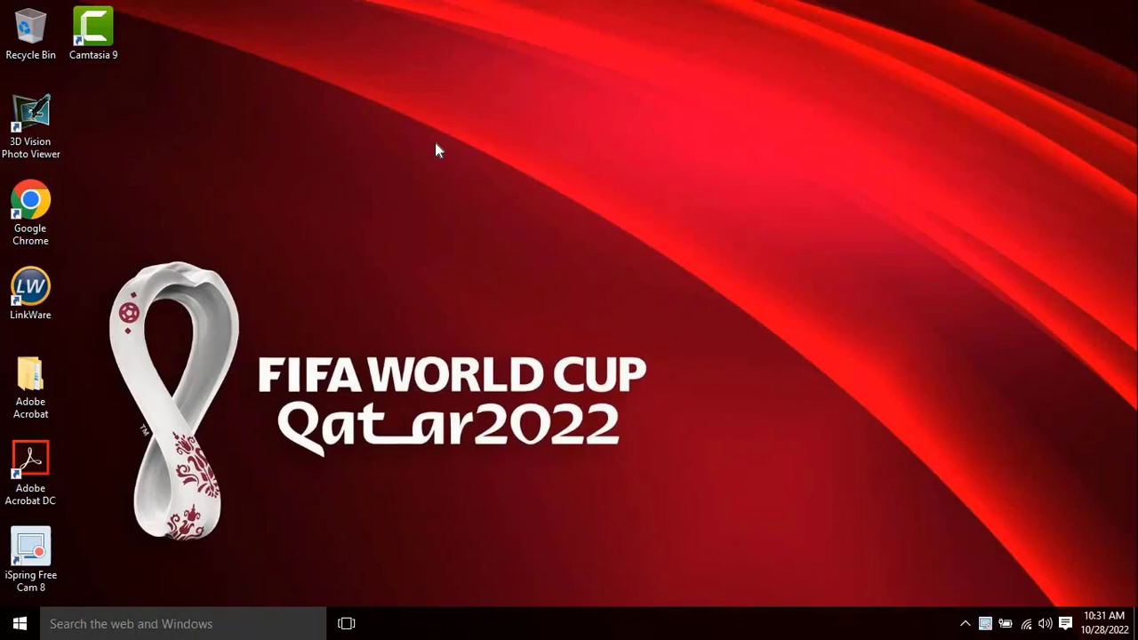
pyautogui.moveTo(523, 128)
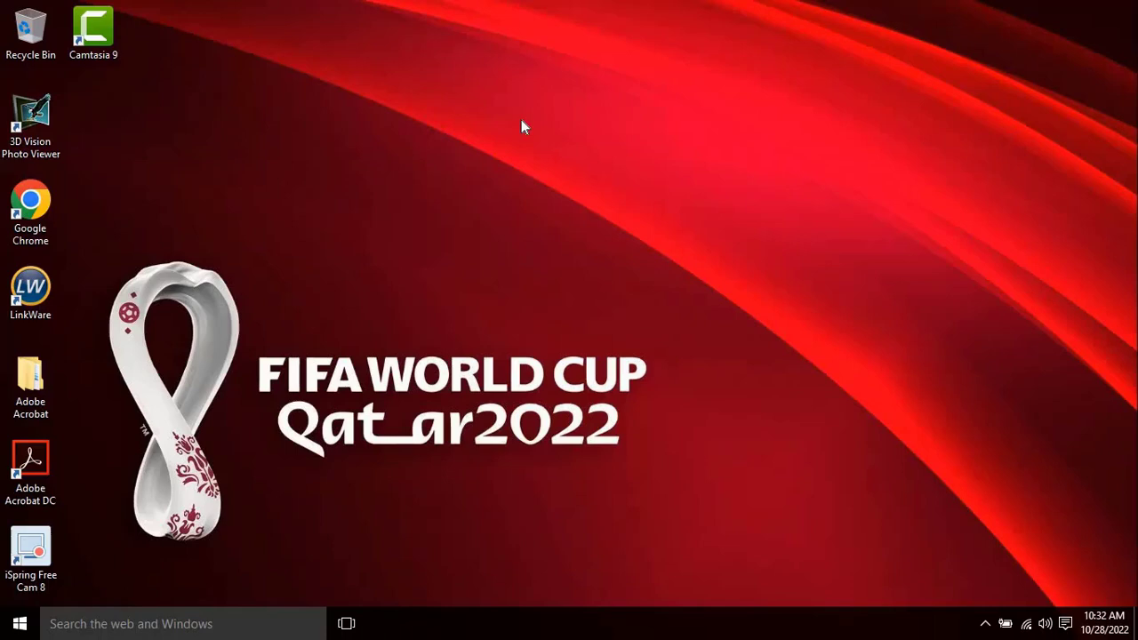
pyautogui.moveTo(278, 363)
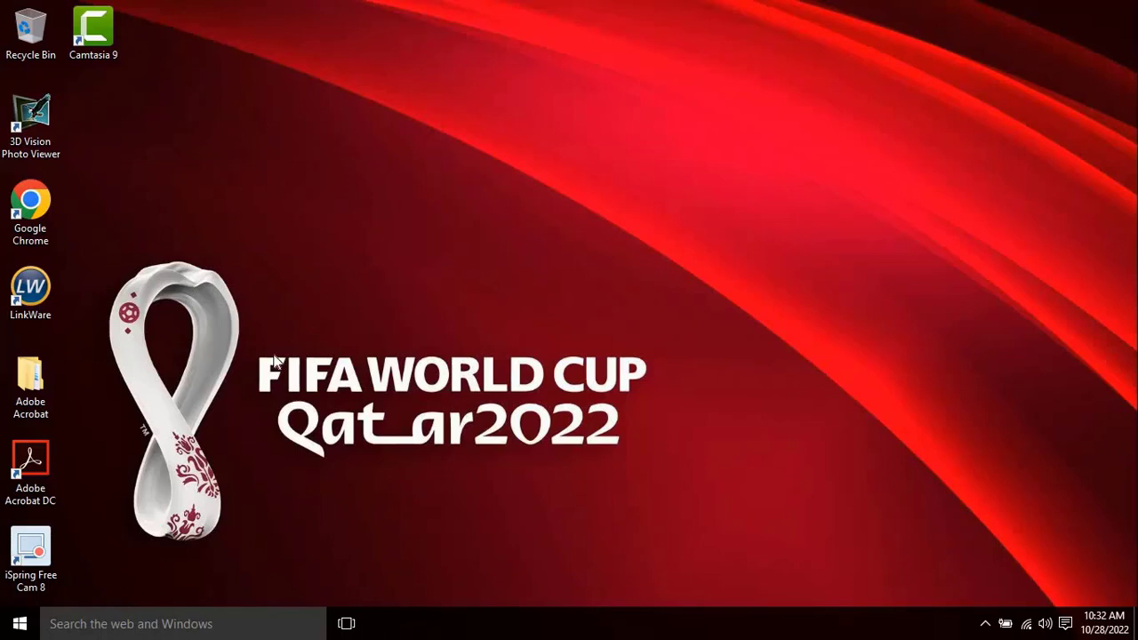
pyautogui.moveTo(44, 220)
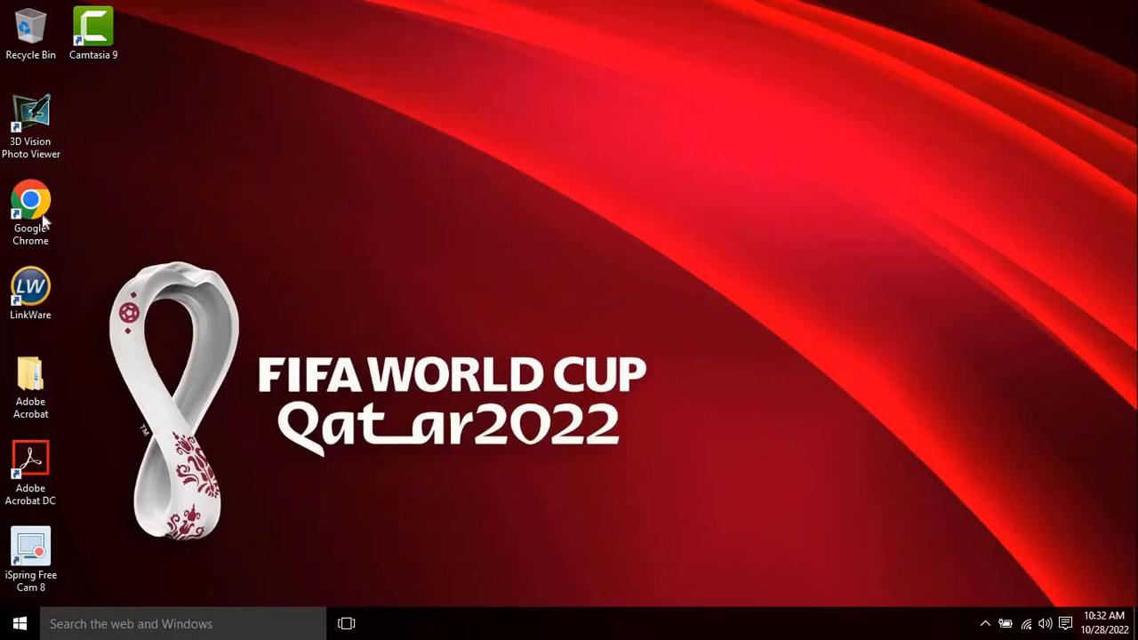
# - Launch Chrome and follow the Zoho Mail login link from the Google results
pyautogui.doubleClick(30, 214)
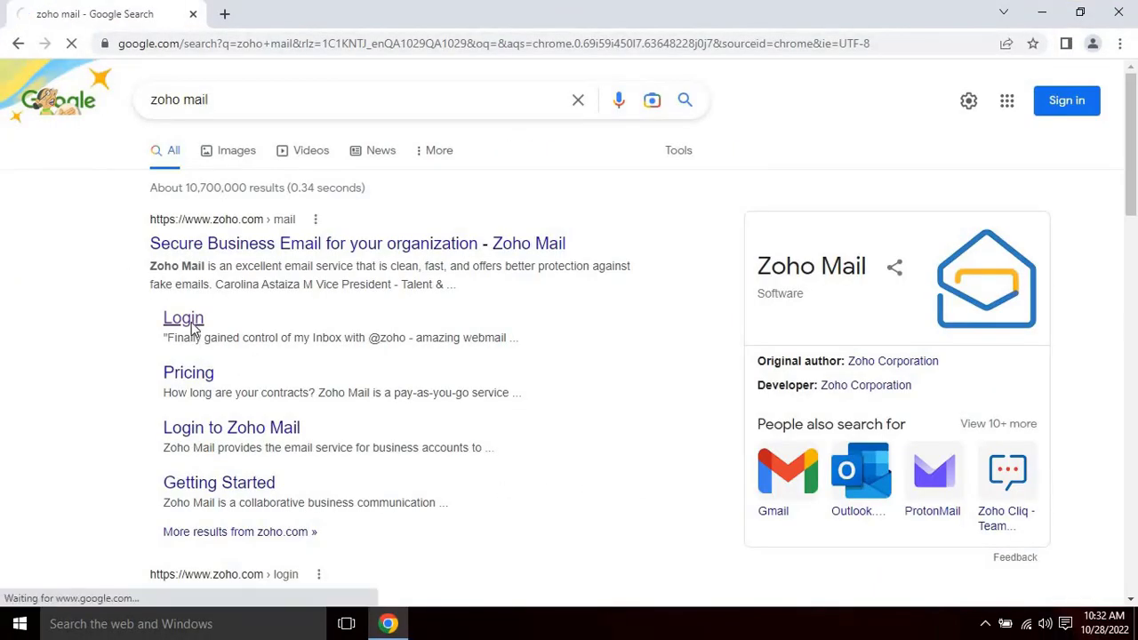
pyautogui.click(184, 317)
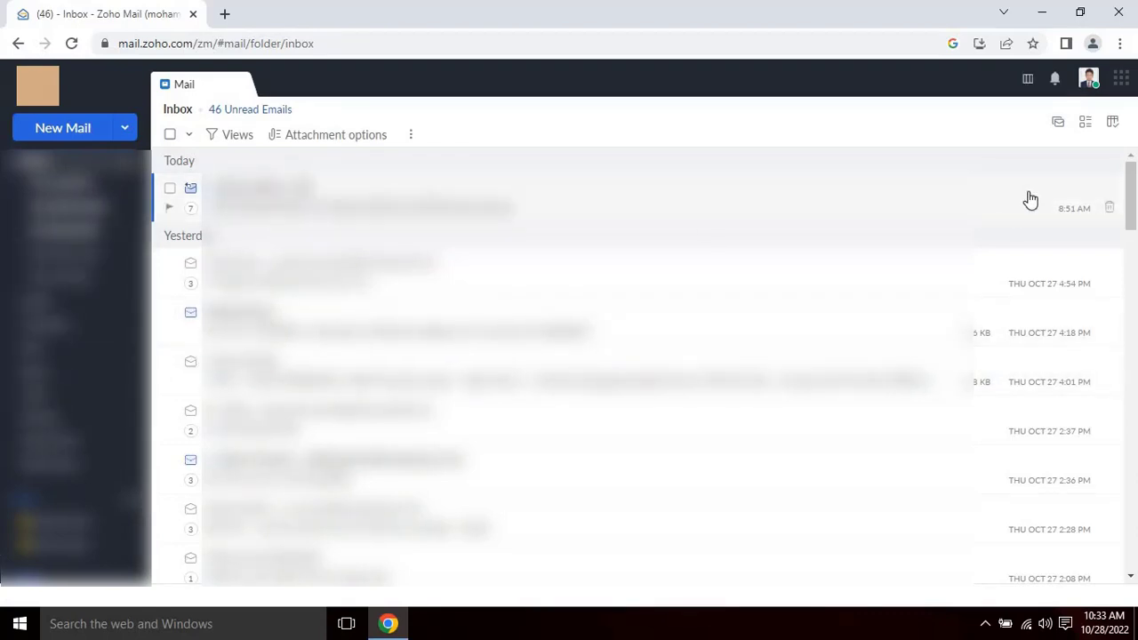
pyautogui.moveTo(1092, 79)
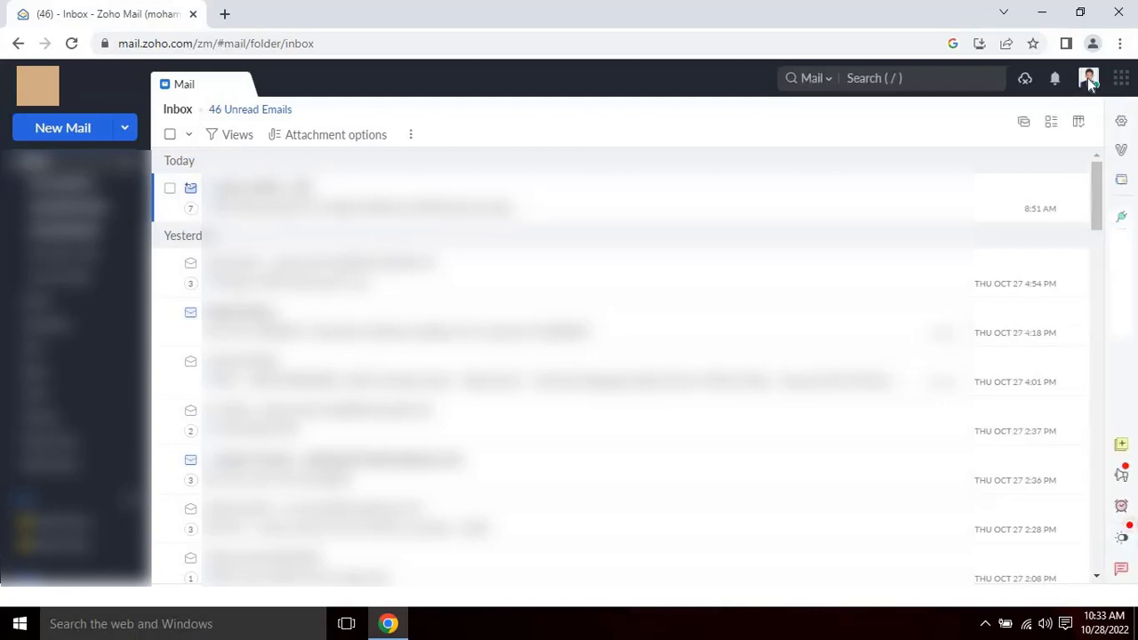
pyautogui.click(1089, 78)
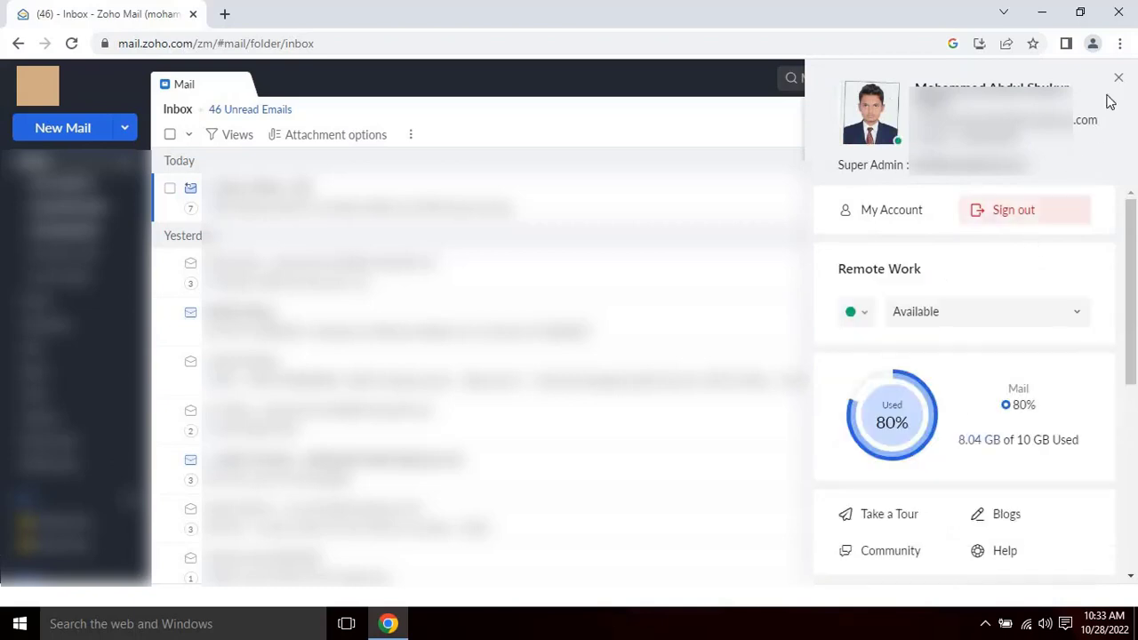
pyautogui.moveTo(1128, 96)
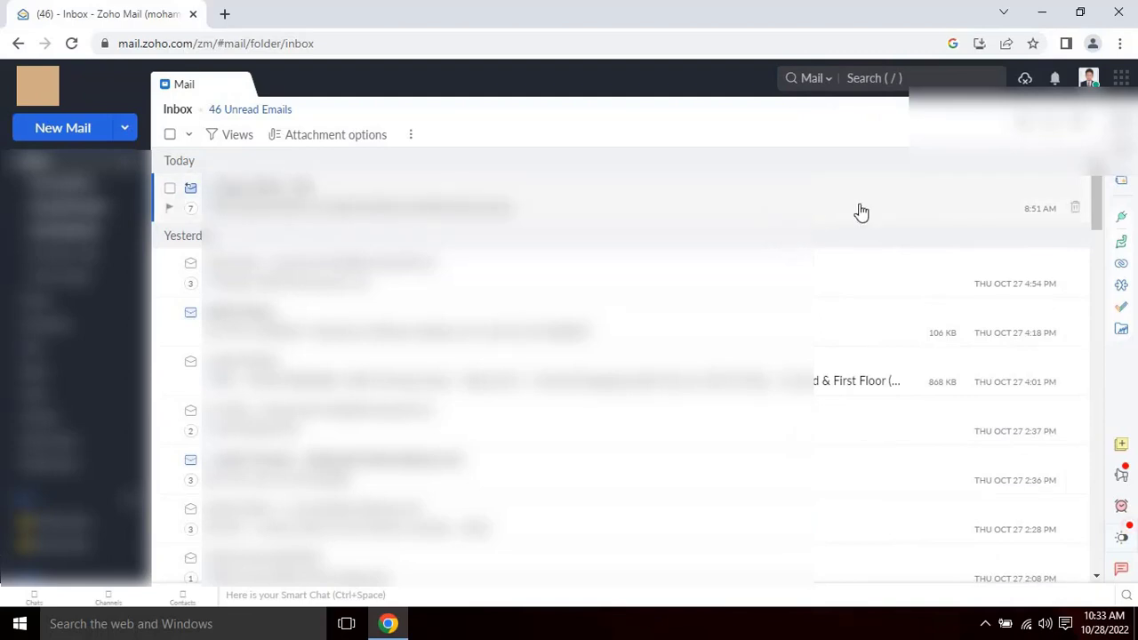
pyautogui.moveTo(1120, 123)
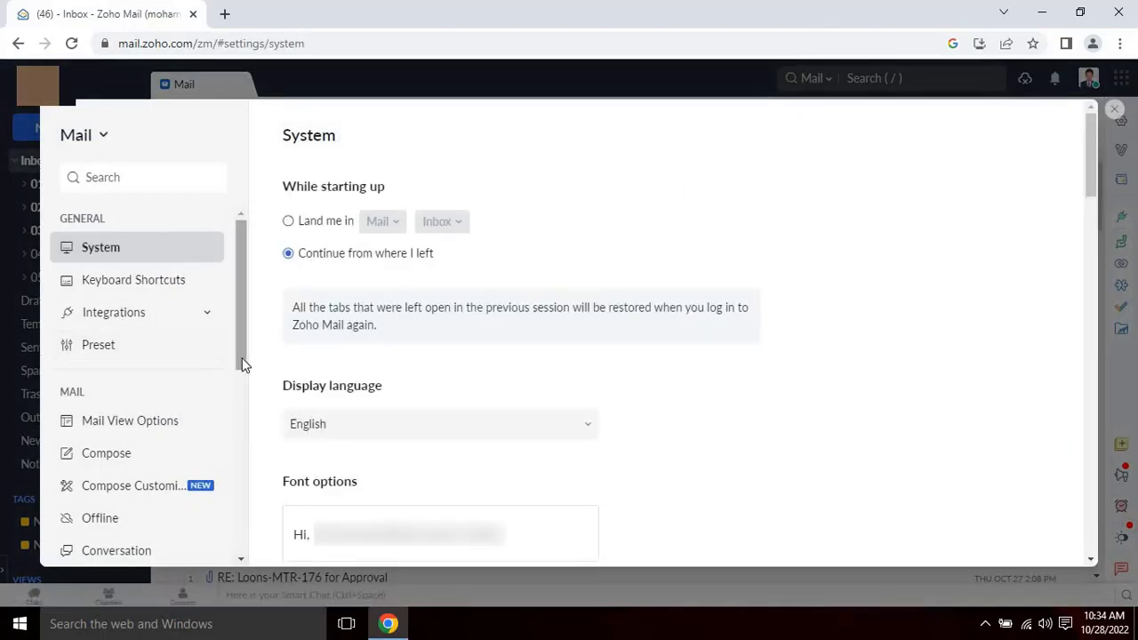
# - Show the default account's POP3 and IMAP server configuration tables under Mail accounts
pyautogui.scroll(-3)
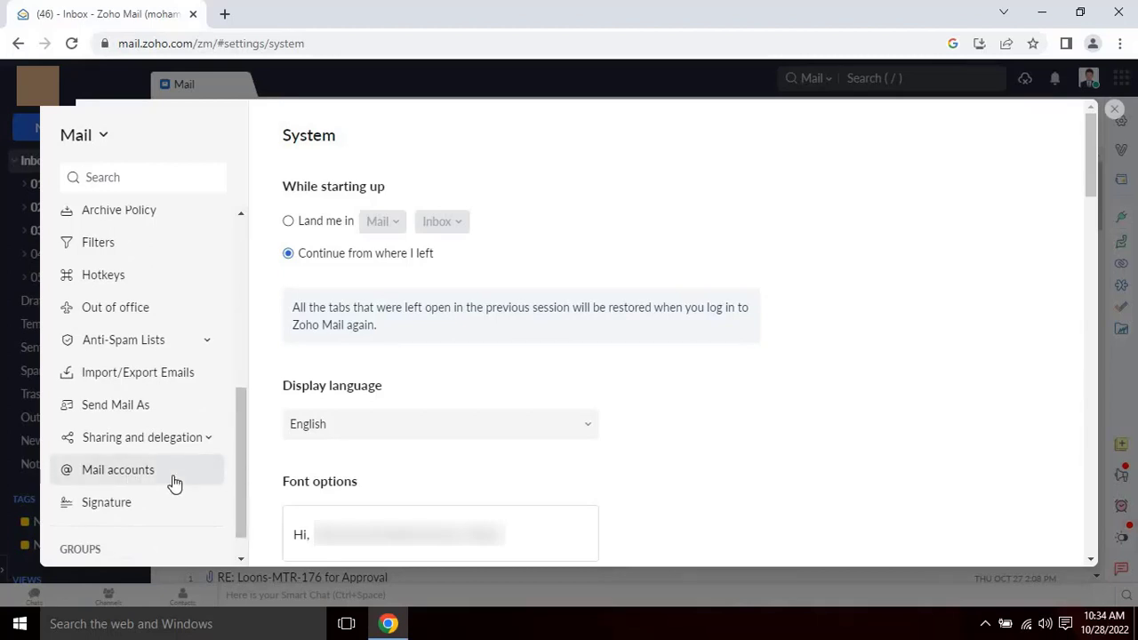
pyautogui.click(117, 470)
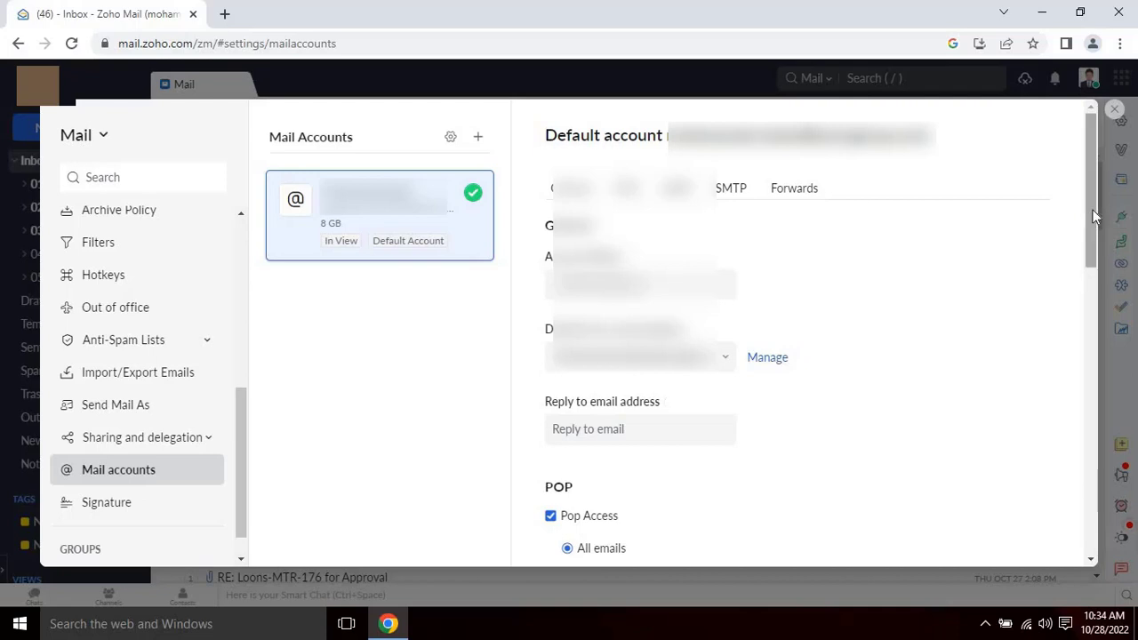
pyautogui.scroll(-3)
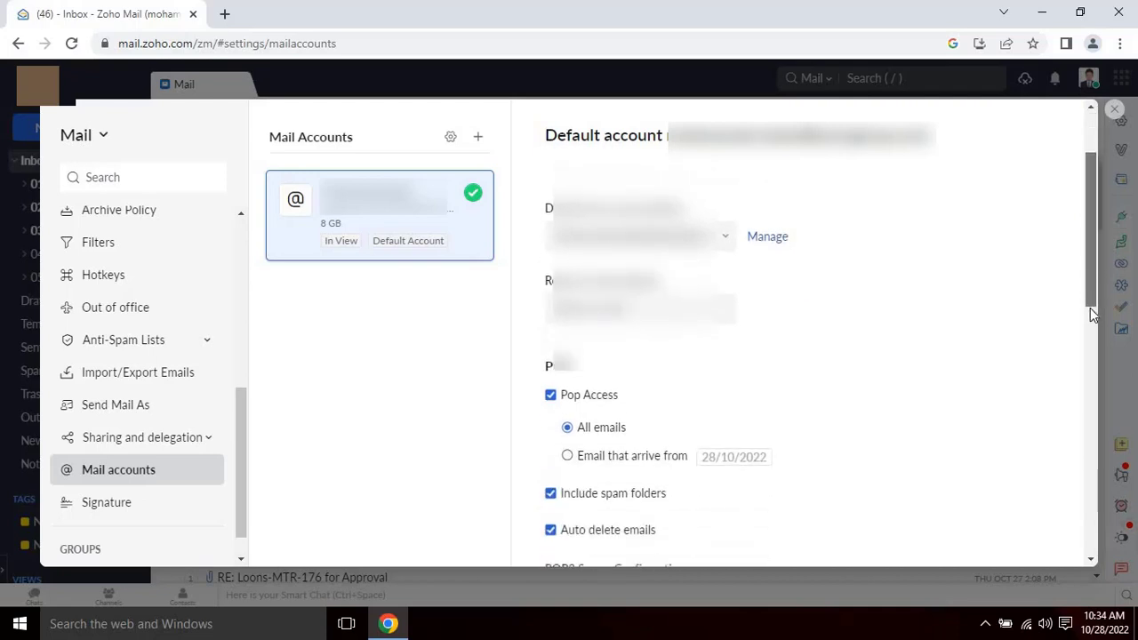
pyautogui.scroll(-3)
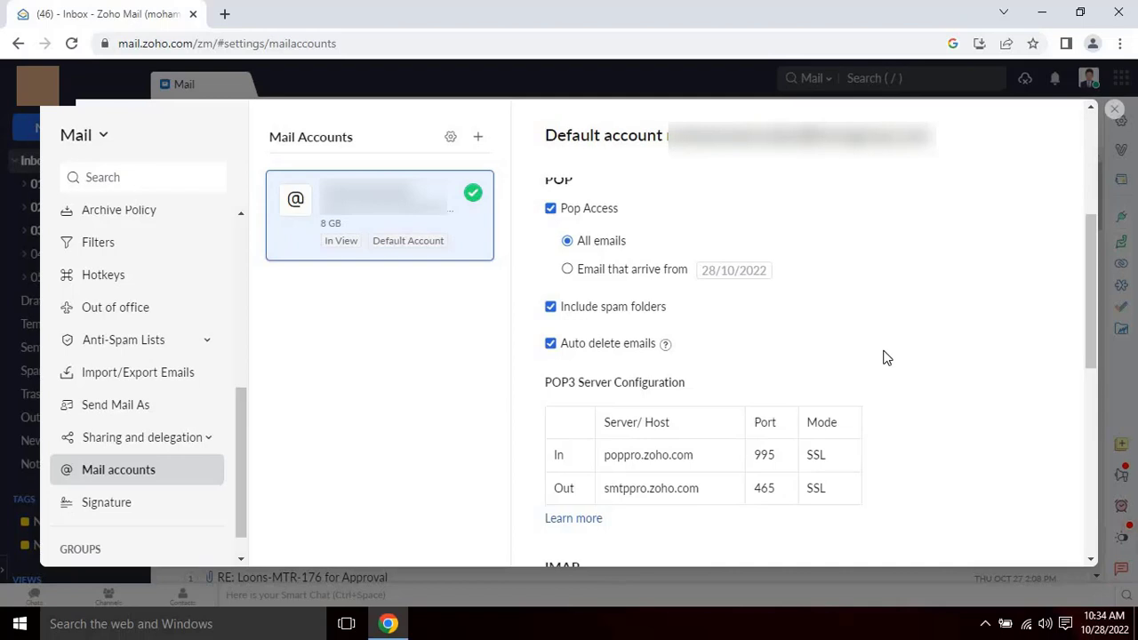
pyautogui.moveTo(895, 342)
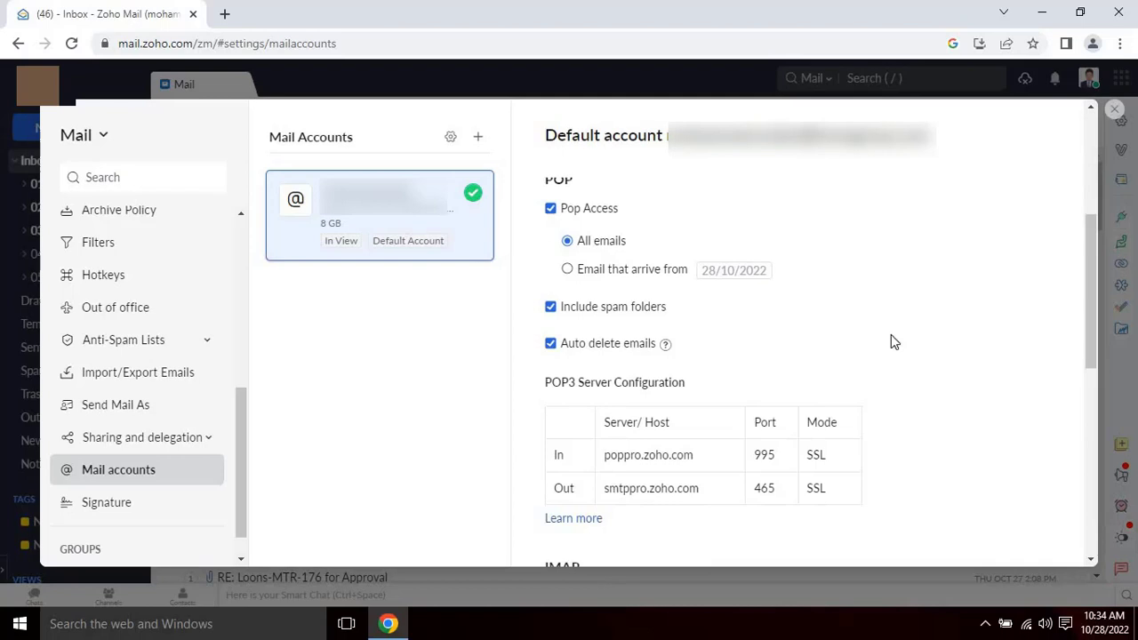
pyautogui.moveTo(928, 334)
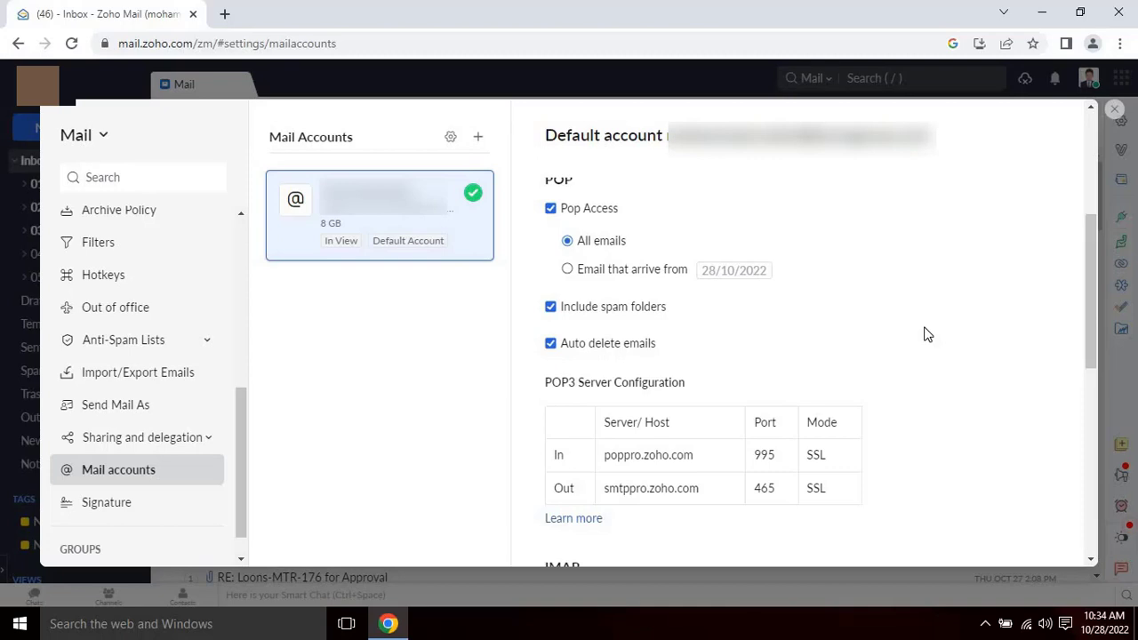
pyautogui.moveTo(1088, 283)
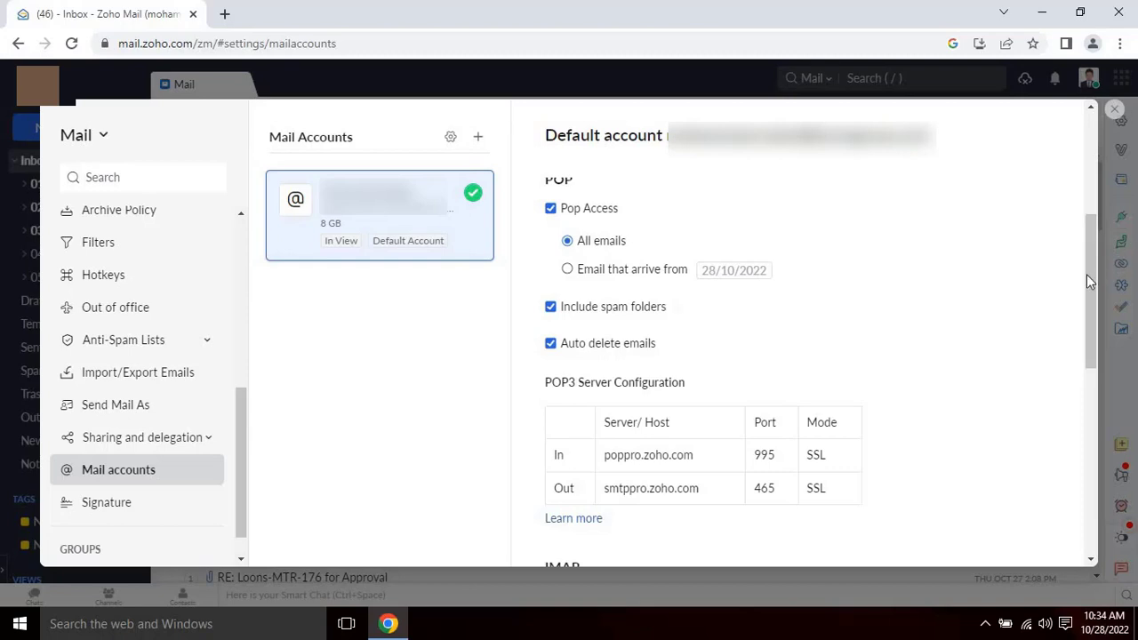
pyautogui.scroll(-3)
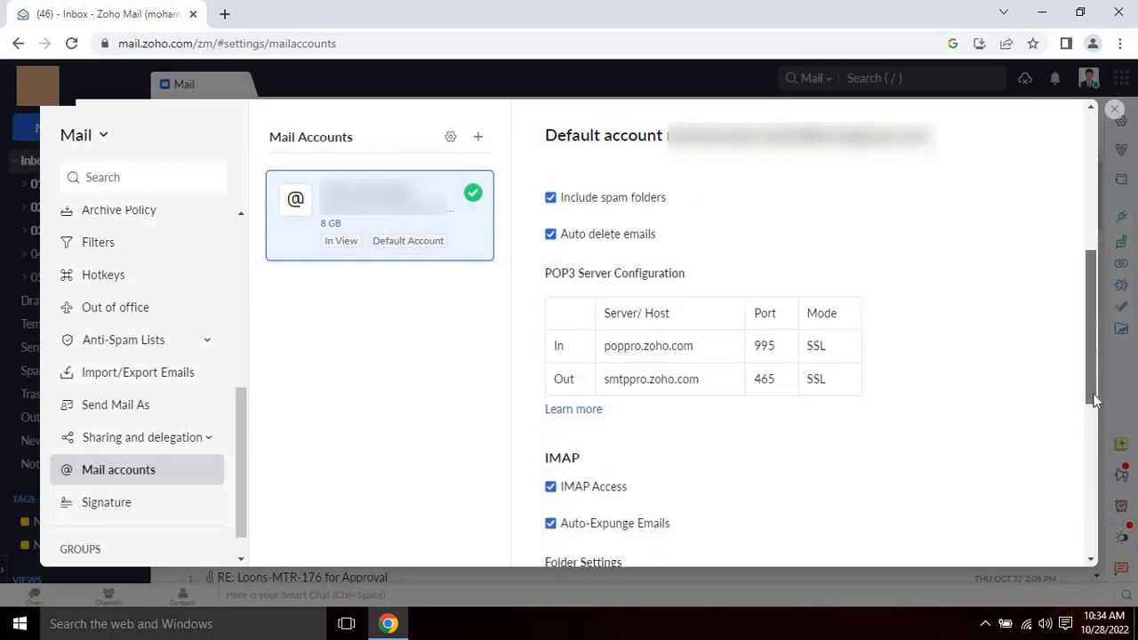
pyautogui.scroll(-3)
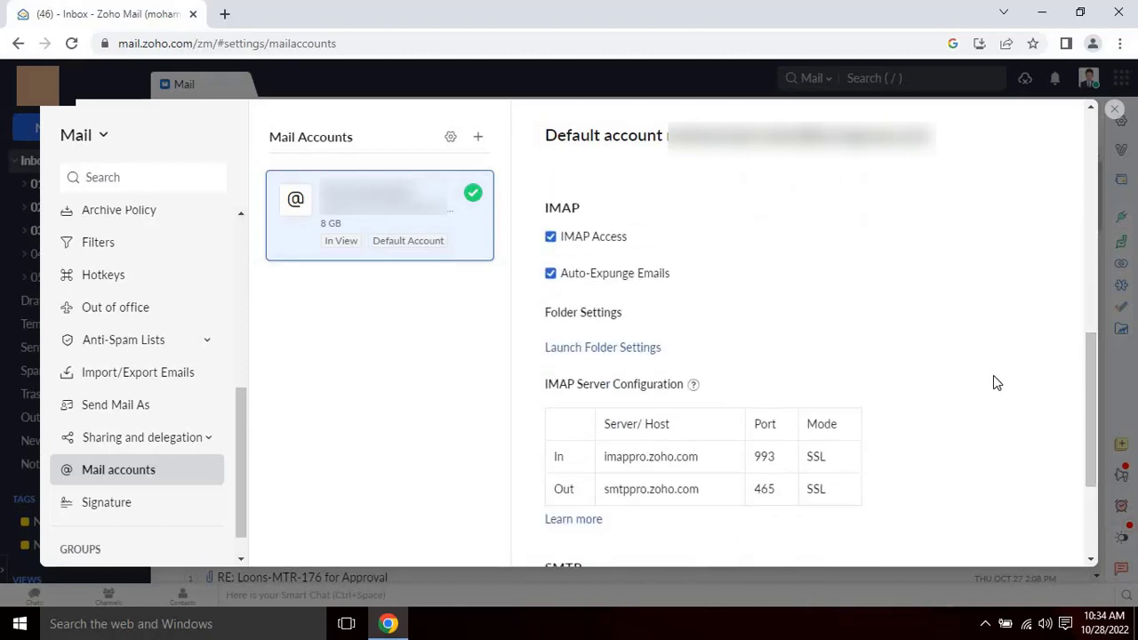
pyautogui.moveTo(1006, 388)
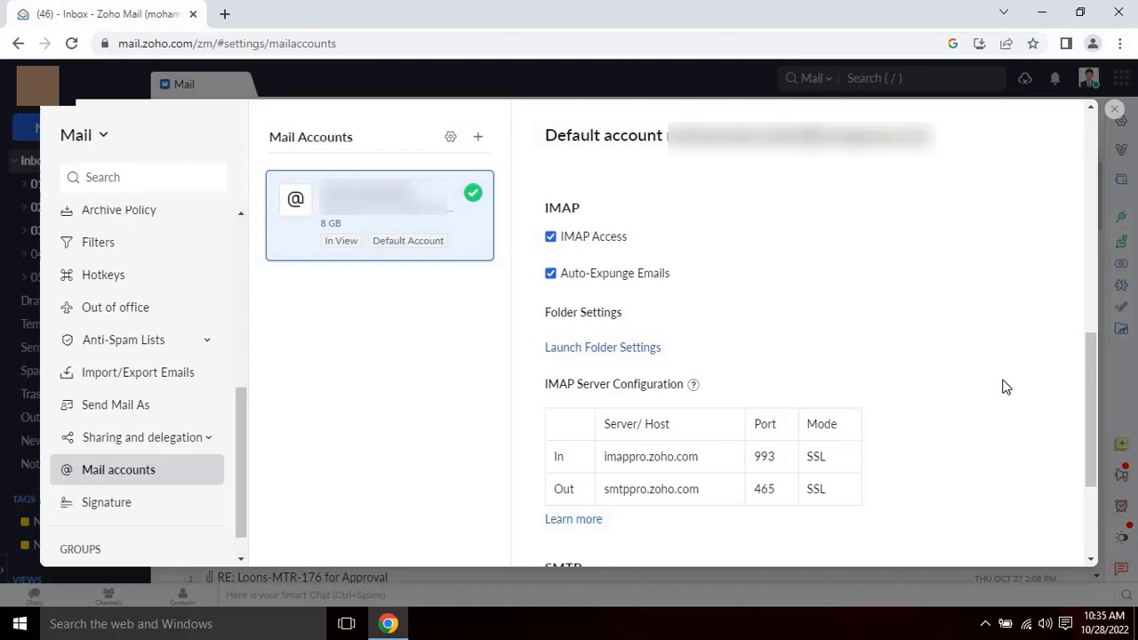
pyautogui.moveTo(572, 519)
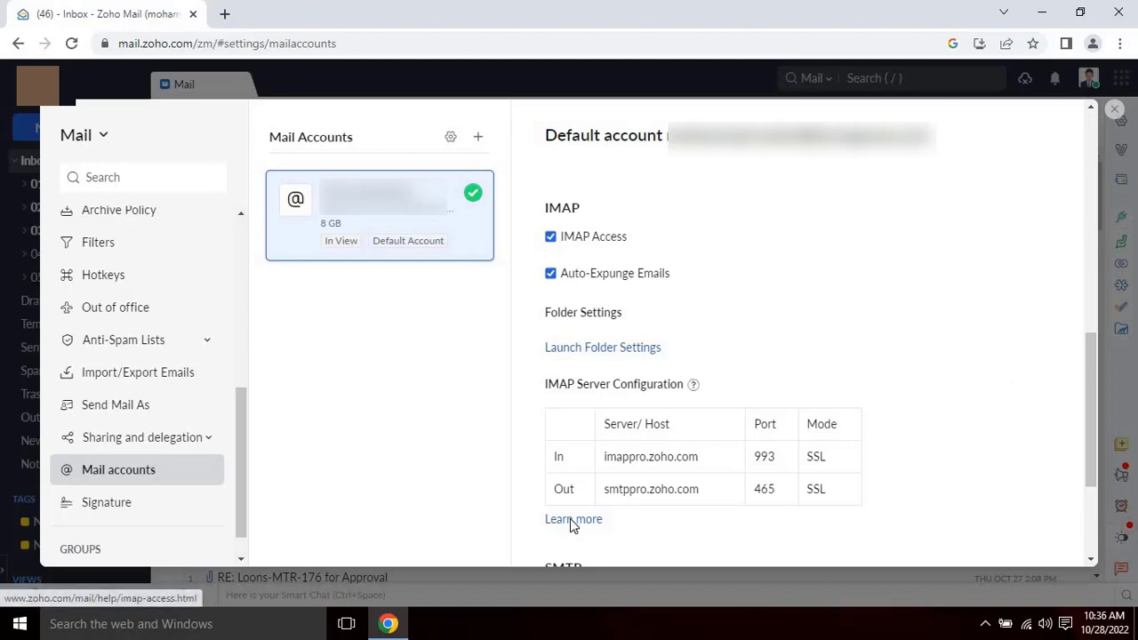
# - From the help on application-specific passwords, reach the Zoho Accounts page
pyautogui.click(573, 519)
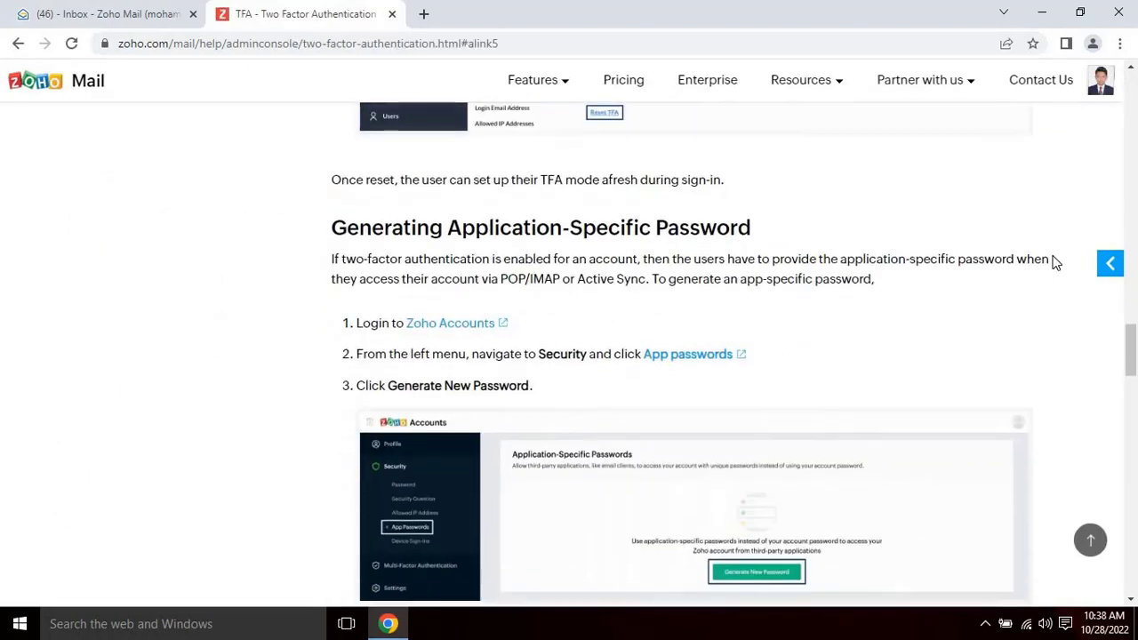
pyautogui.scroll(-3)
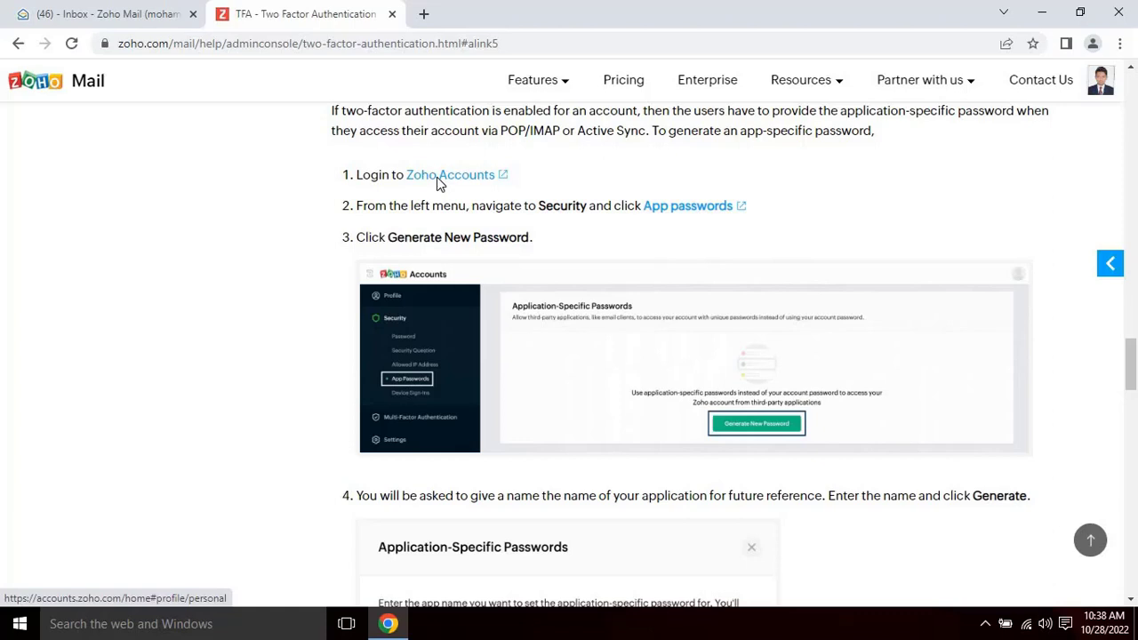
pyautogui.click(448, 174)
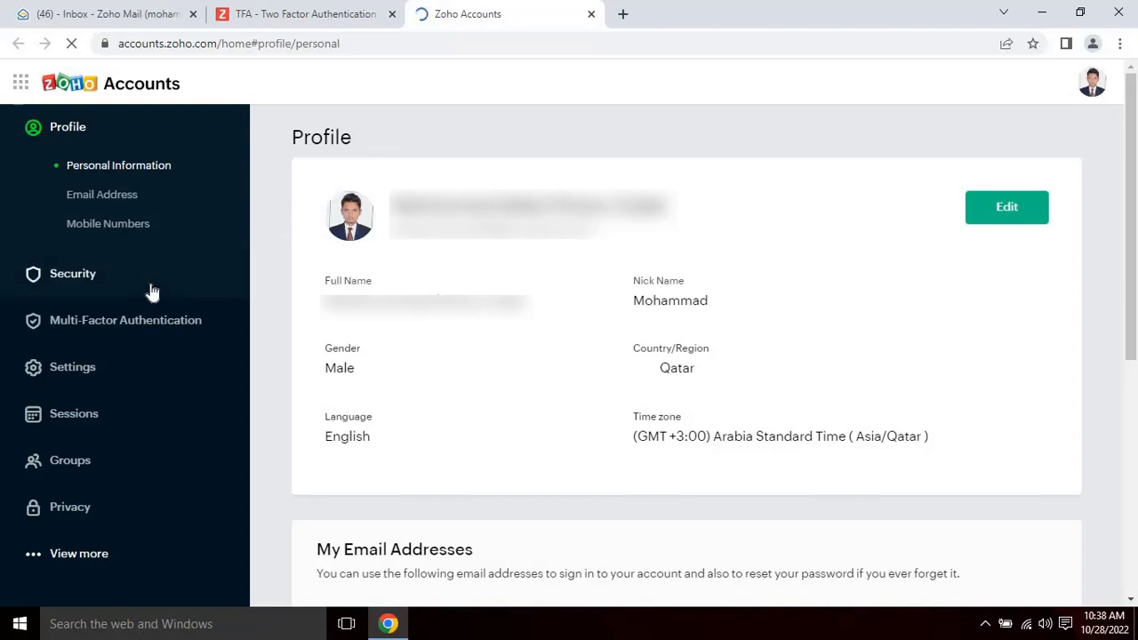
# - Delete the existing Outlook app-specific password from the security settings
pyautogui.click(73, 274)
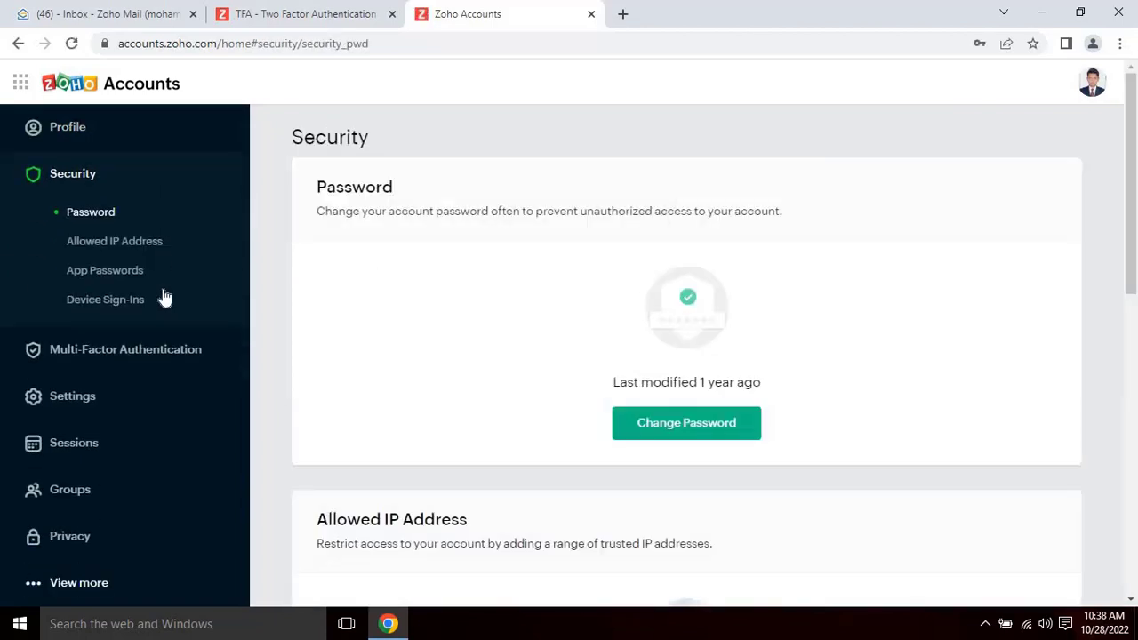
pyautogui.moveTo(932, 411)
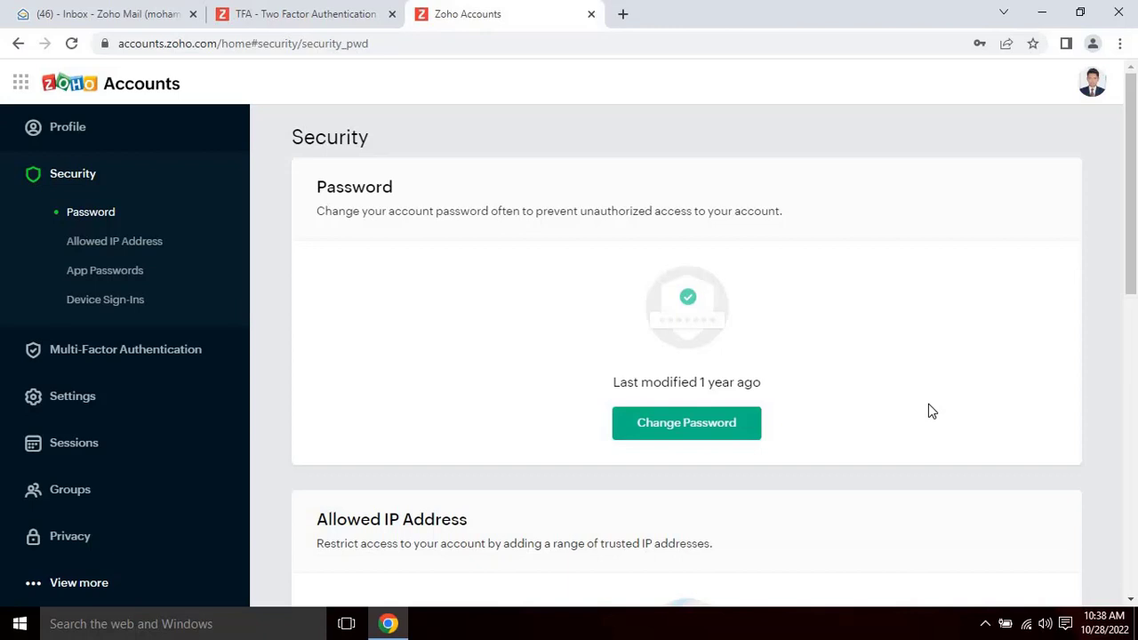
pyautogui.scroll(-3)
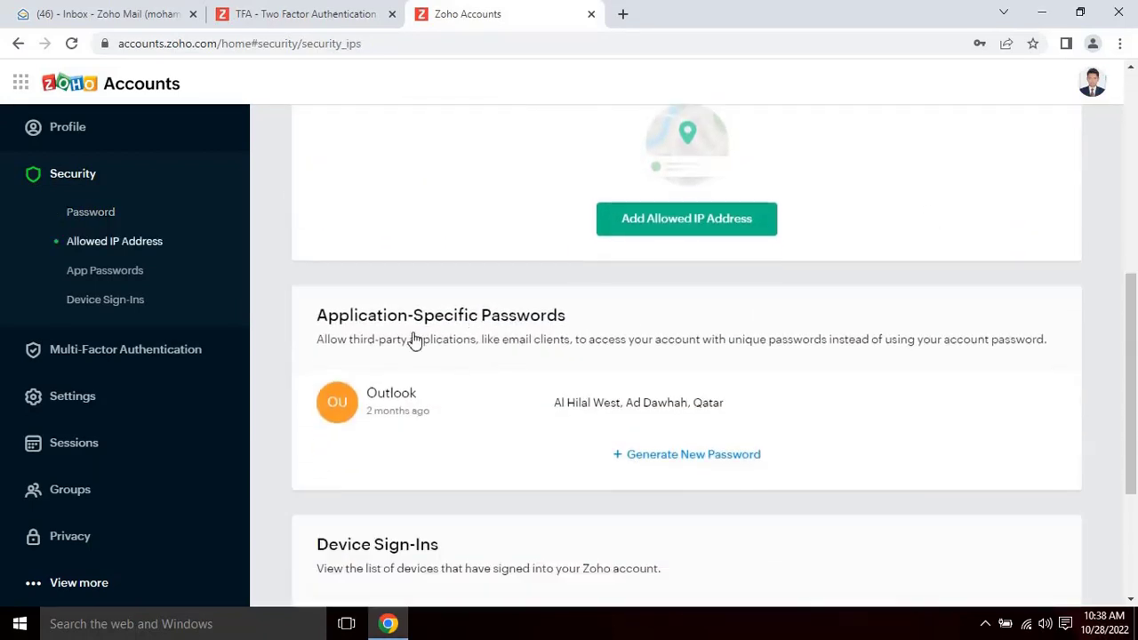
pyautogui.scroll(-3)
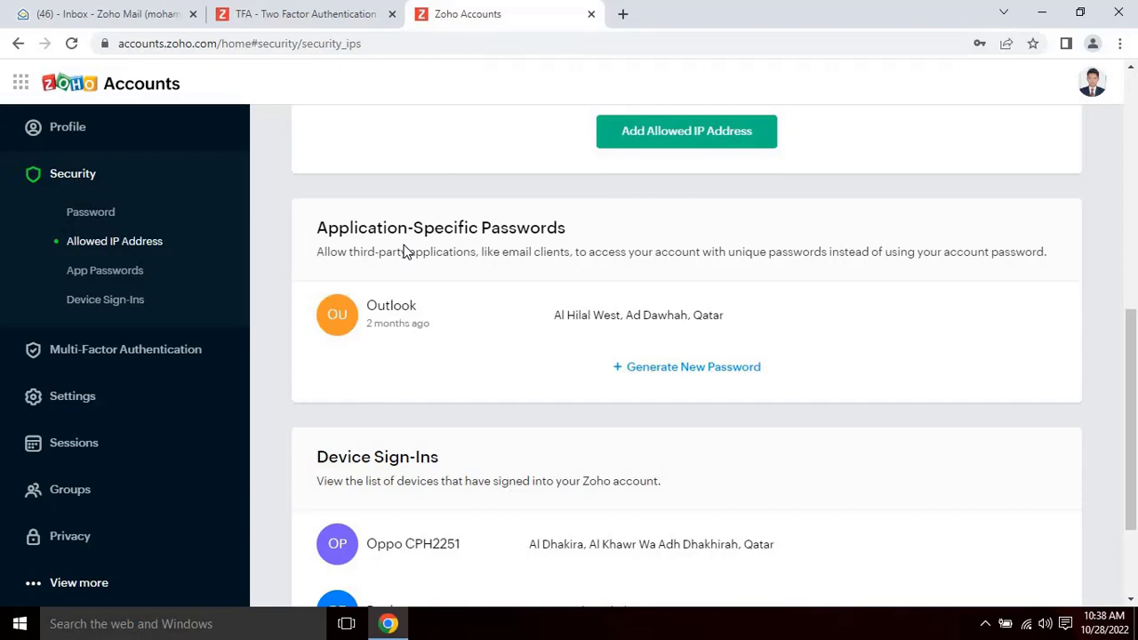
pyautogui.moveTo(701, 375)
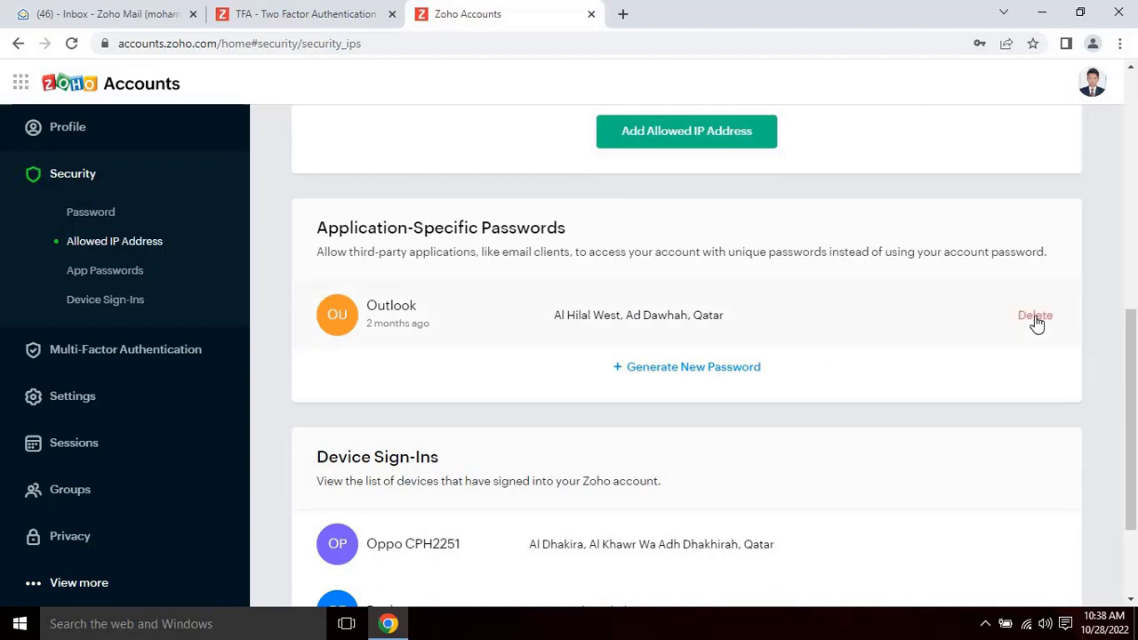
pyautogui.moveTo(876, 336)
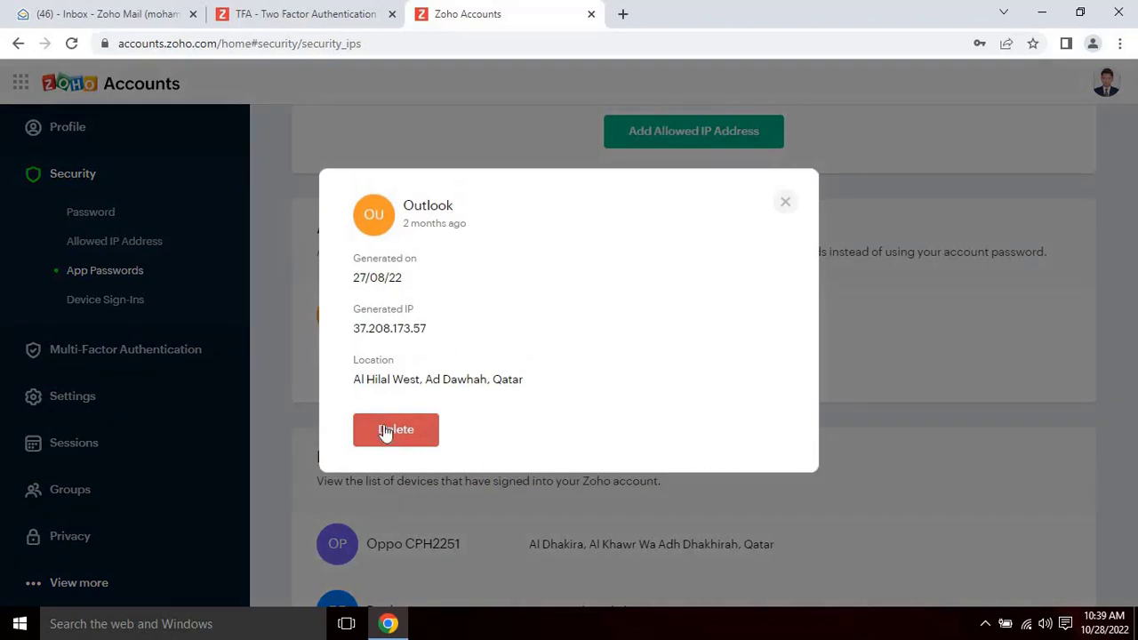
pyautogui.click(395, 428)
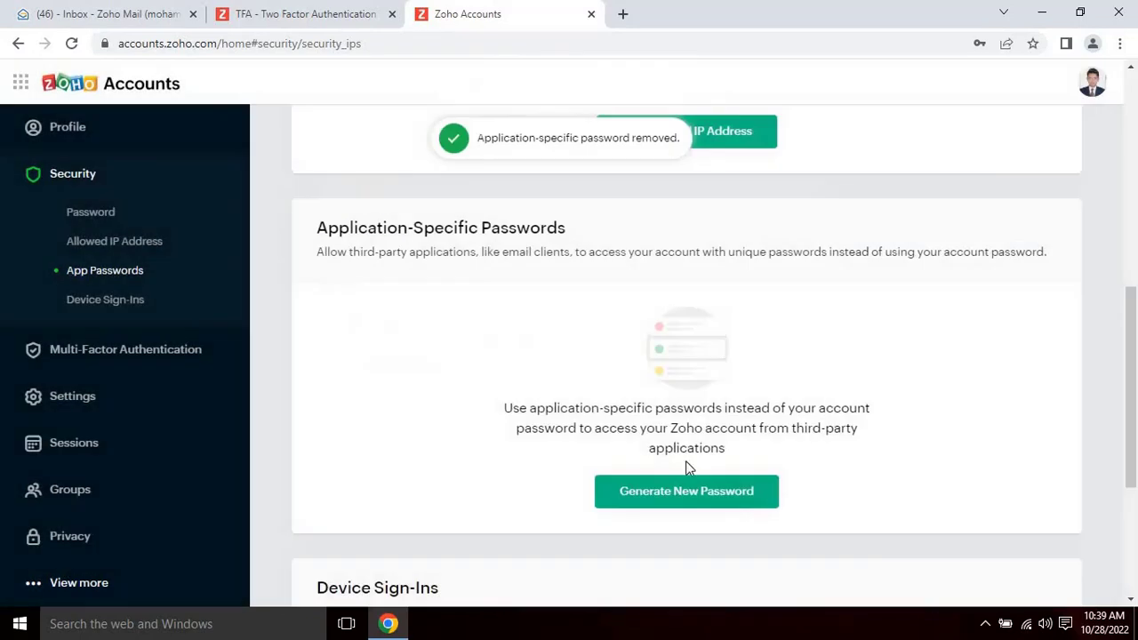
pyautogui.moveTo(726, 505)
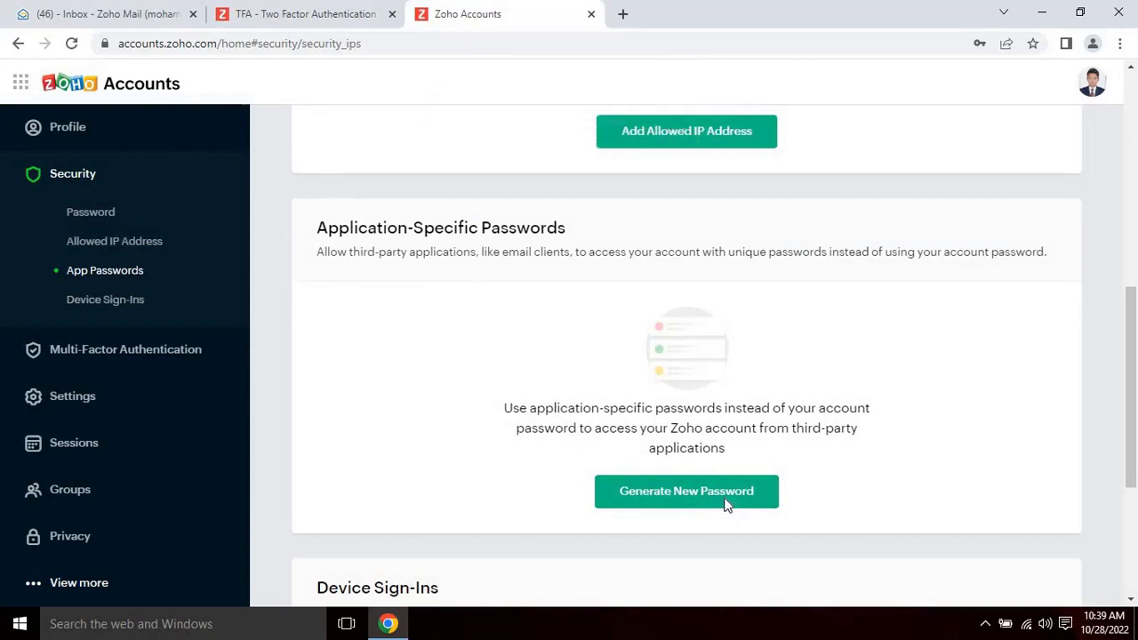
# - Generate a new app-specific password named Outlook
pyautogui.click(687, 490)
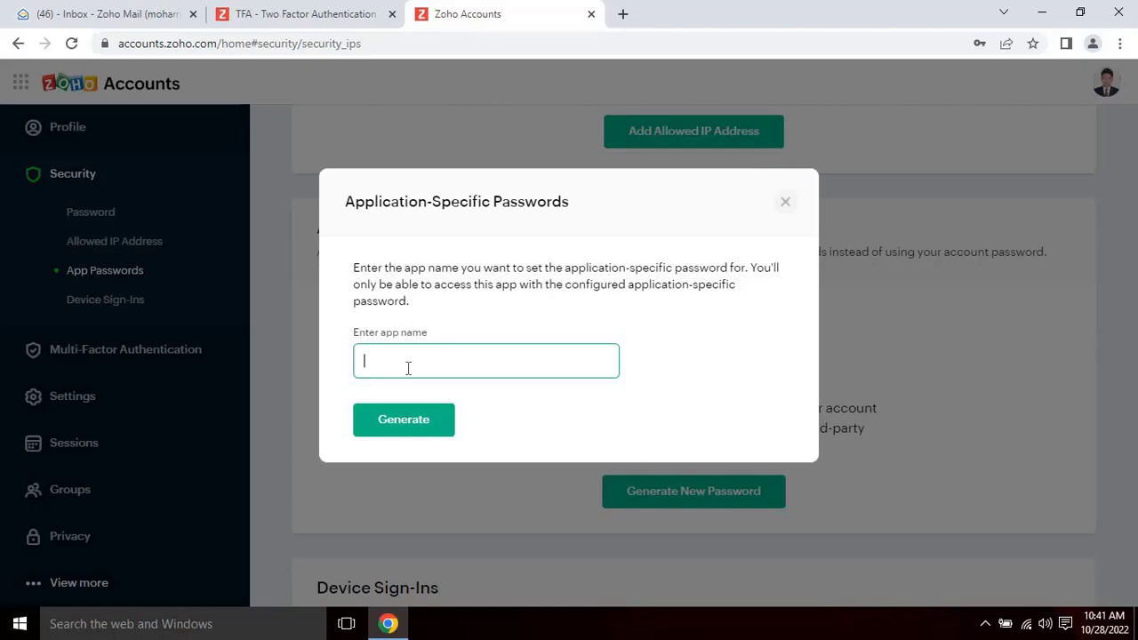
pyautogui.write('Ou')
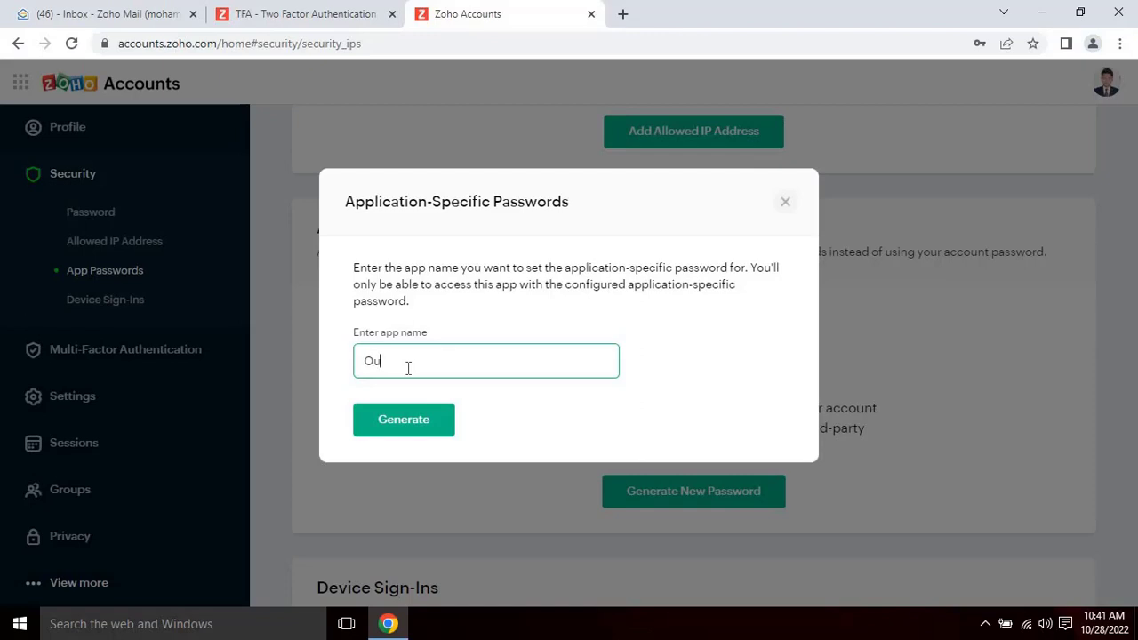
pyautogui.write('tlook')
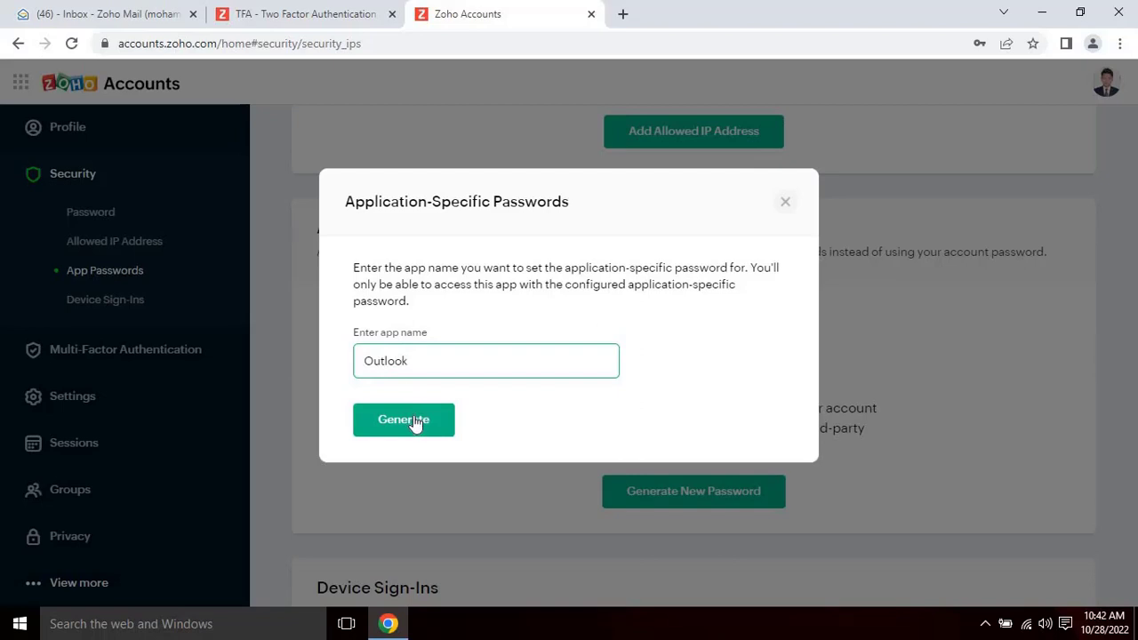
pyautogui.click(404, 420)
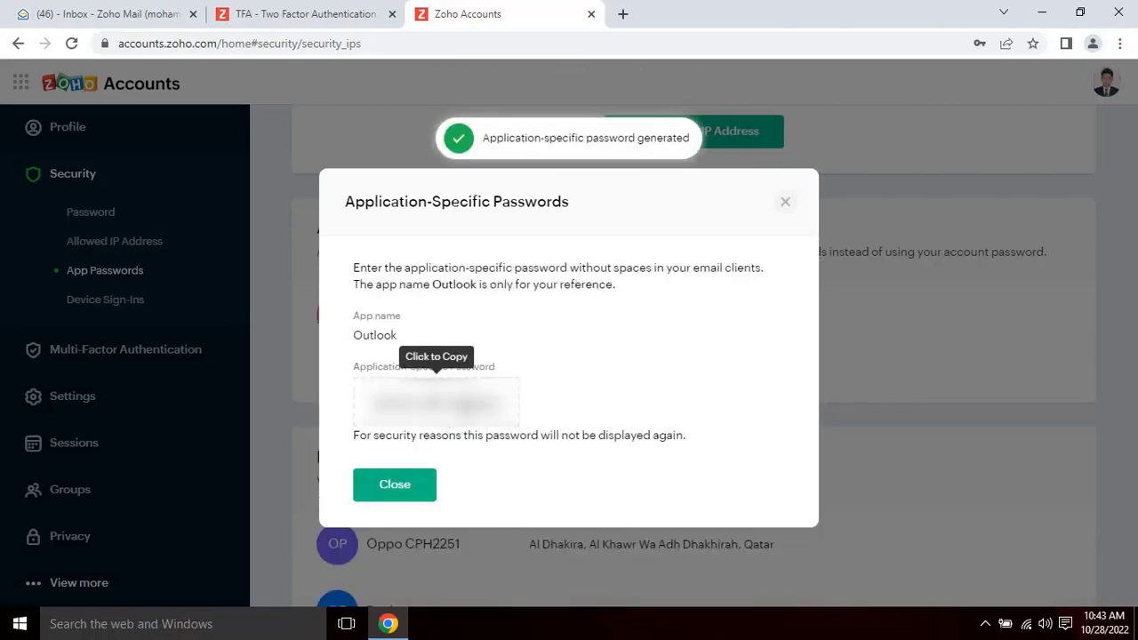
pyautogui.moveTo(449, 459)
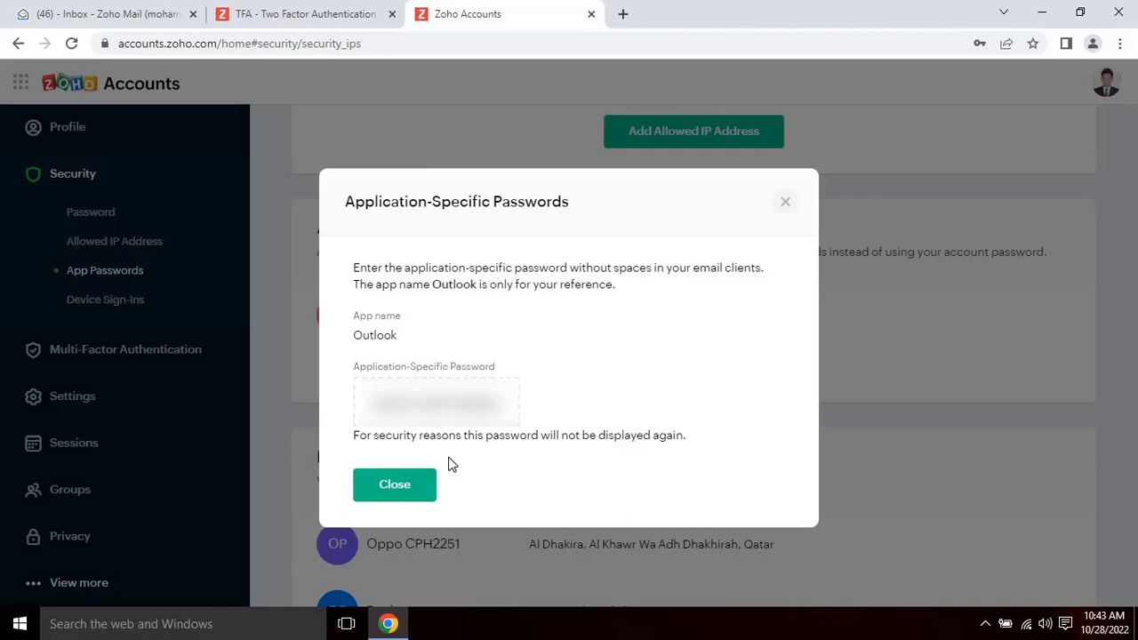
pyautogui.moveTo(449, 445)
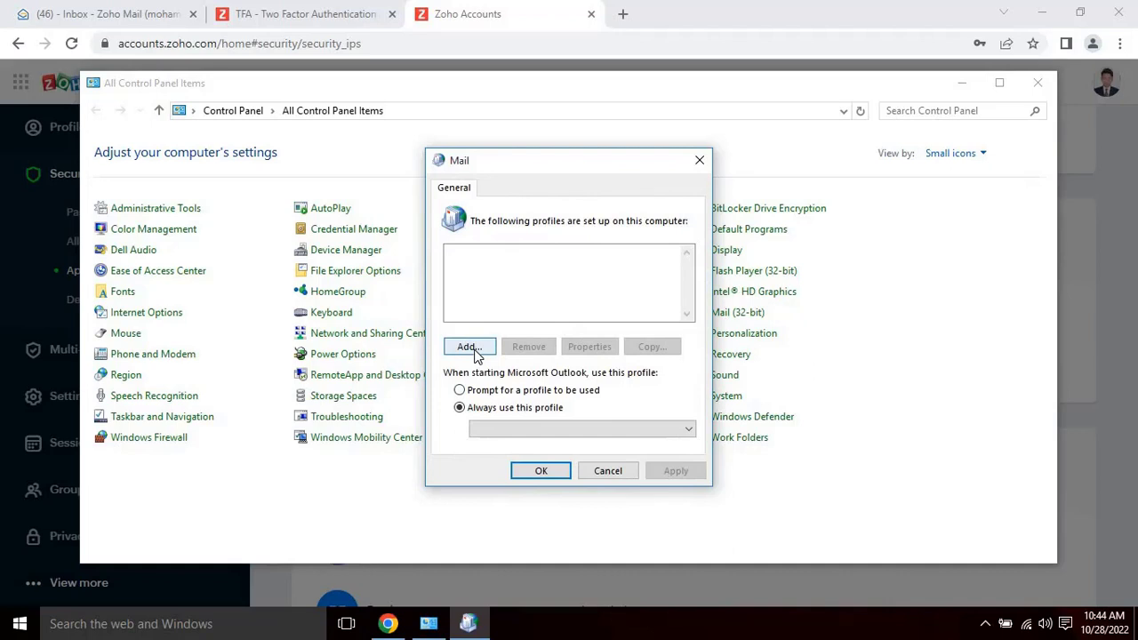
# - Add a new mail profile named 't' in the Control Panel Mail dialog
pyautogui.click(469, 345)
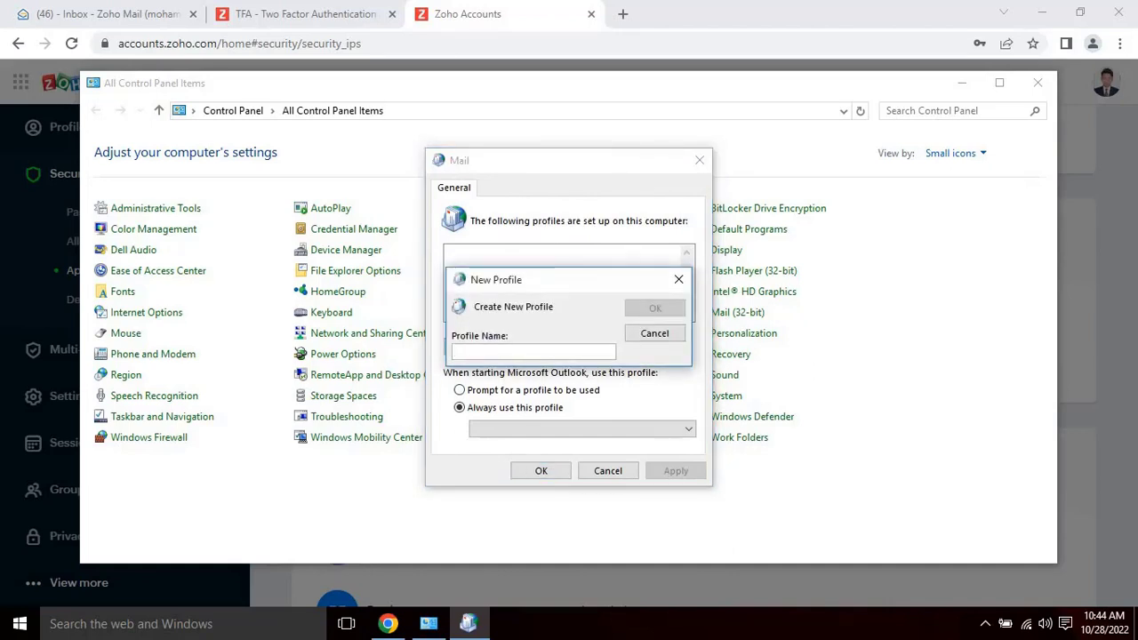
pyautogui.write('t')
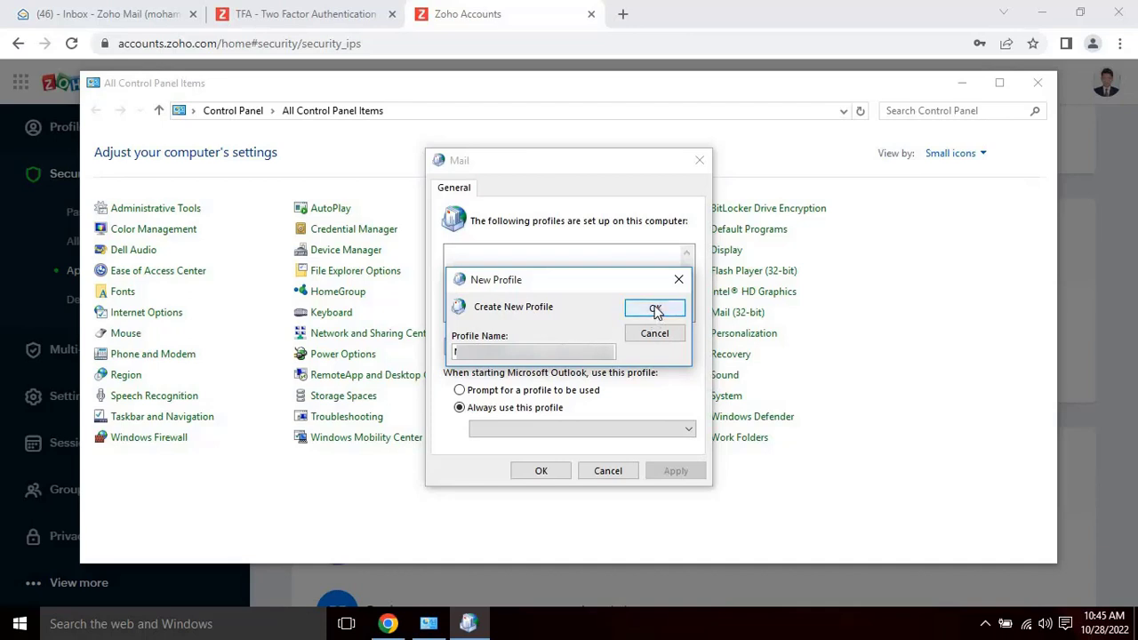
pyautogui.click(654, 306)
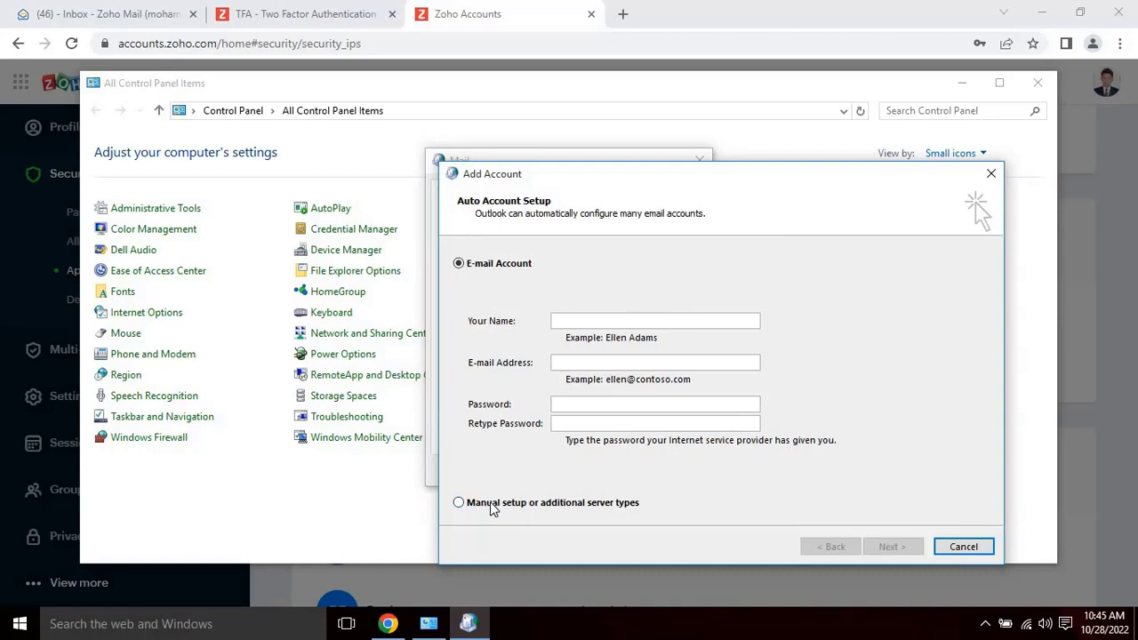
# - Choose manual setup with a POP or IMAP account to reach the server settings form
pyautogui.click(459, 502)
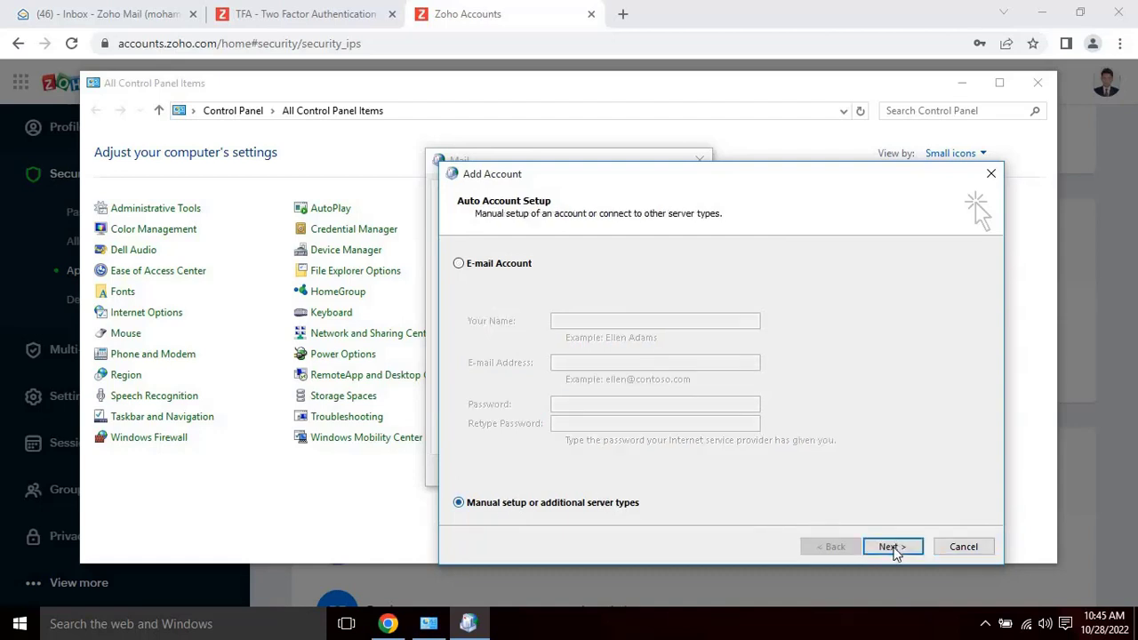
pyautogui.click(893, 546)
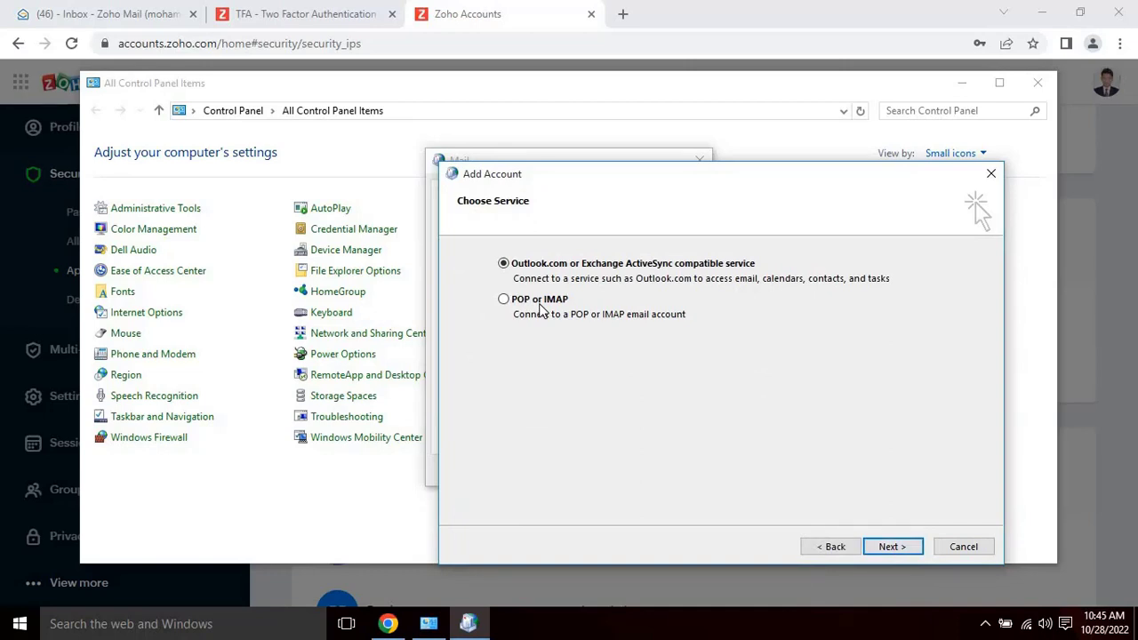
pyautogui.moveTo(836, 505)
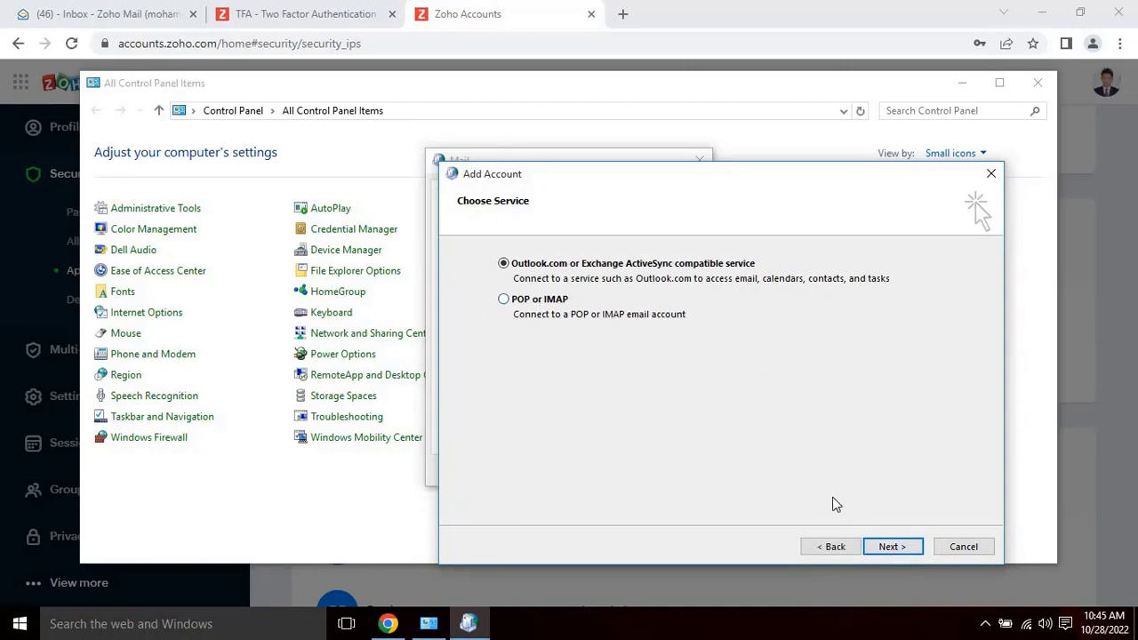
pyautogui.click(504, 299)
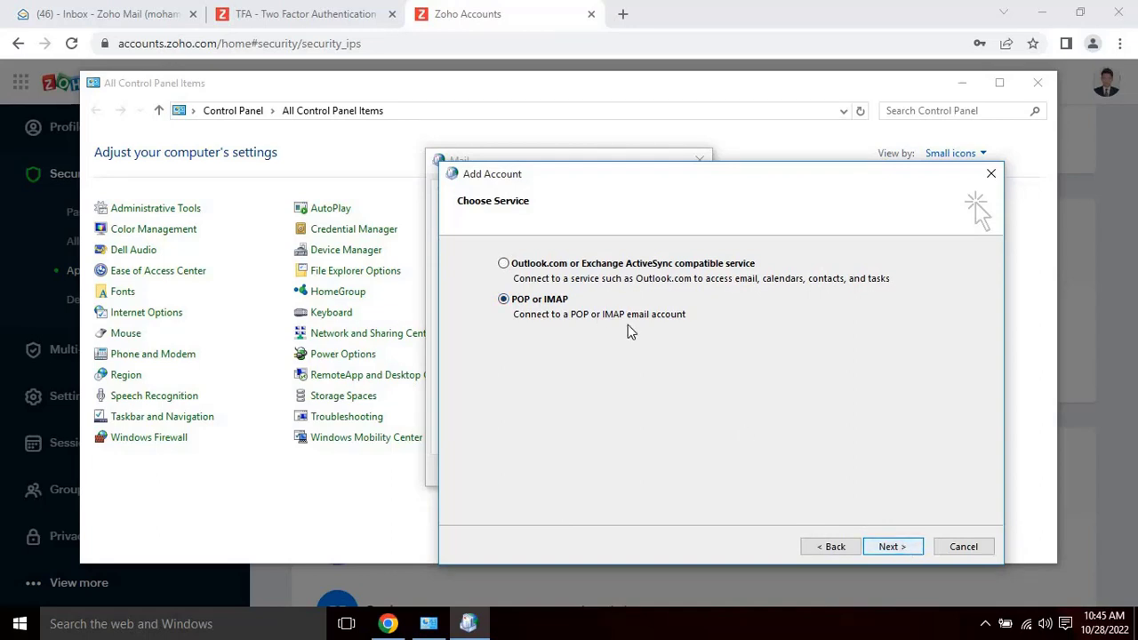
pyautogui.click(893, 546)
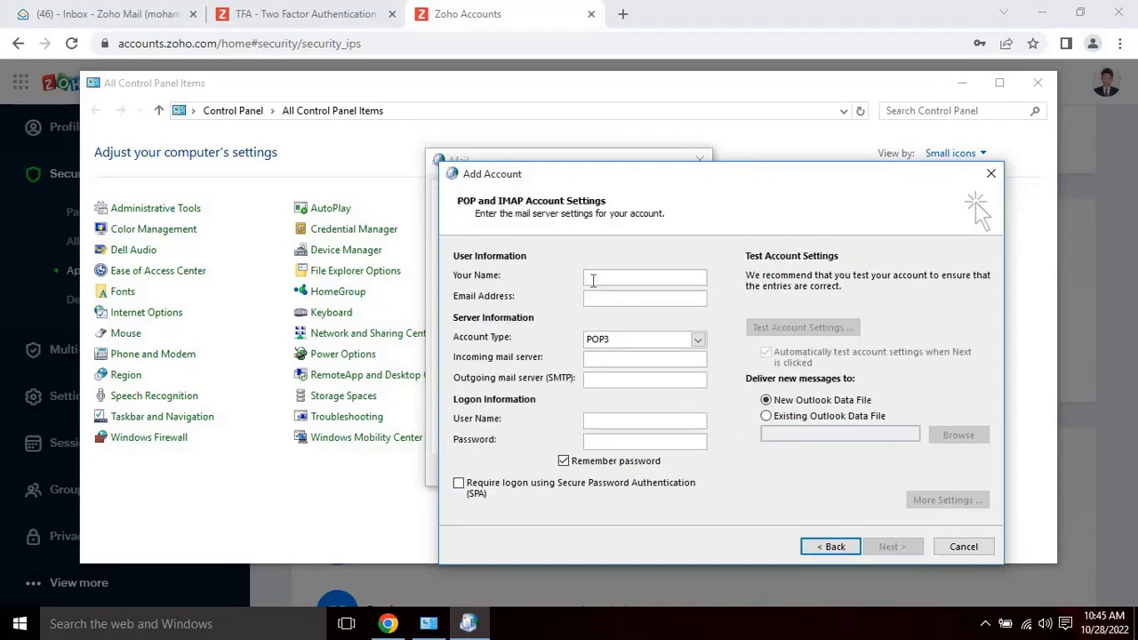
# - Fill in the name and email address and keep POP3 as the account type
pyautogui.click(644, 277)
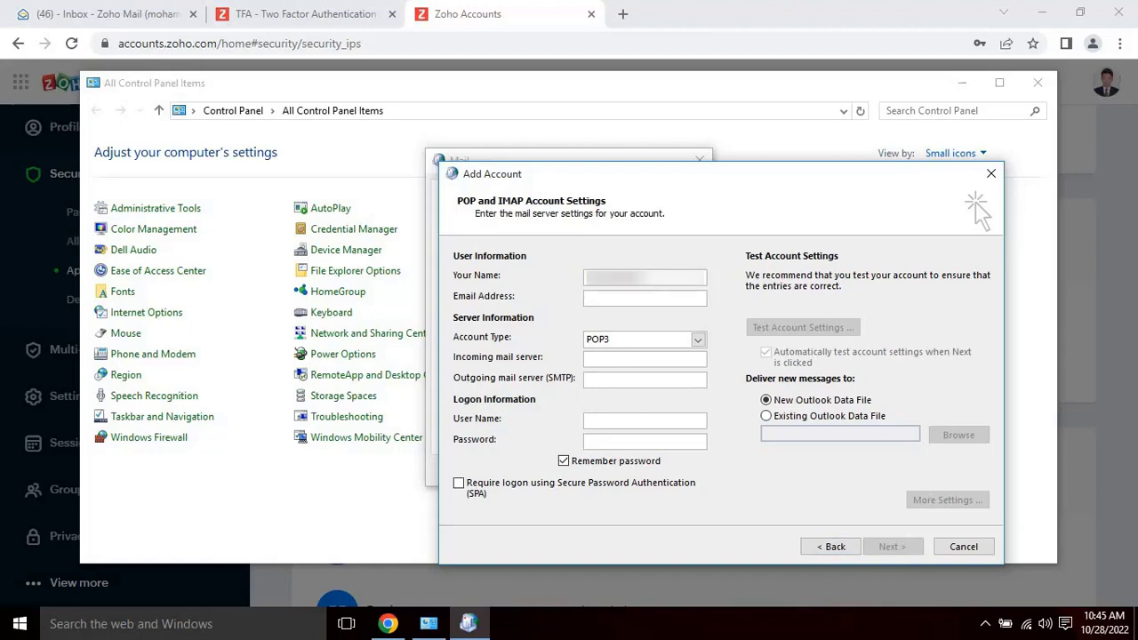
pyautogui.click(643, 276)
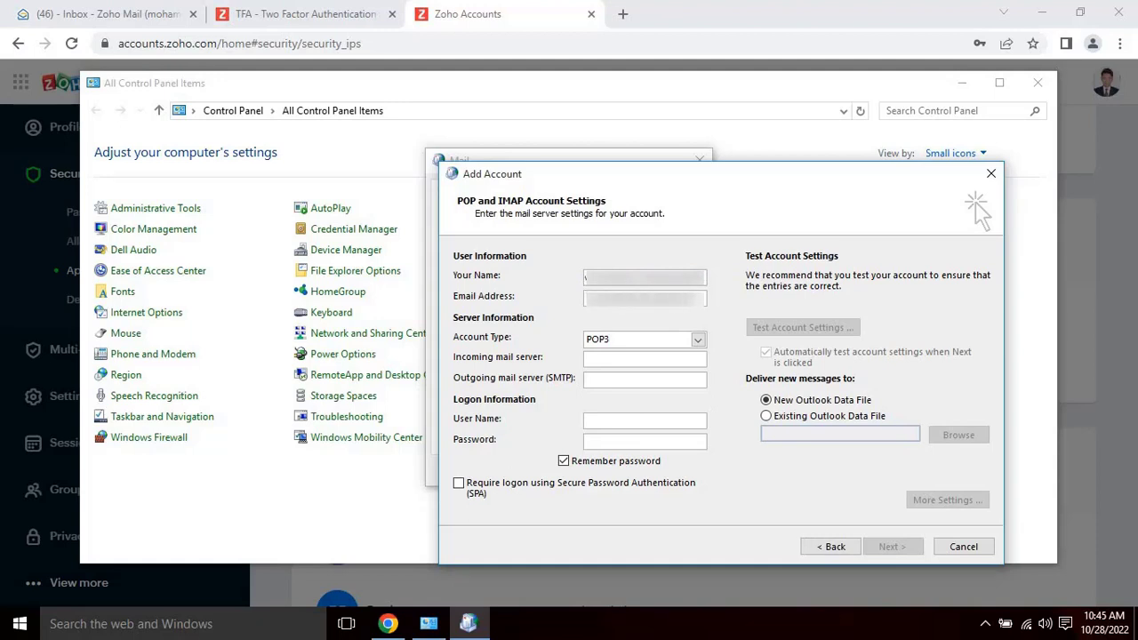
pyautogui.click(644, 299)
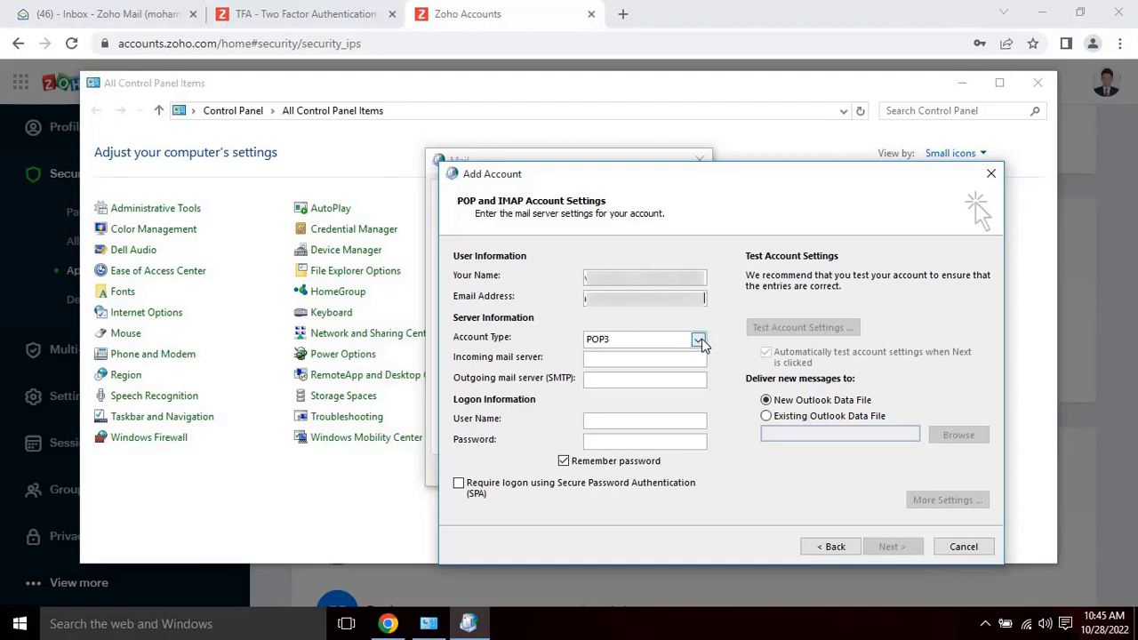
pyautogui.click(699, 338)
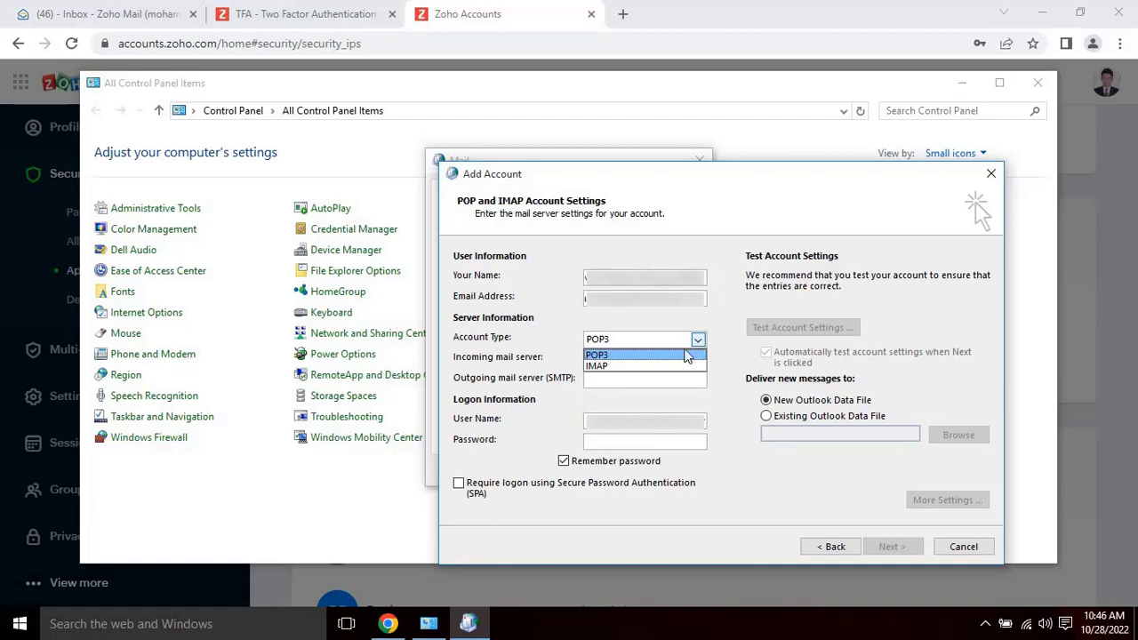
pyautogui.click(598, 354)
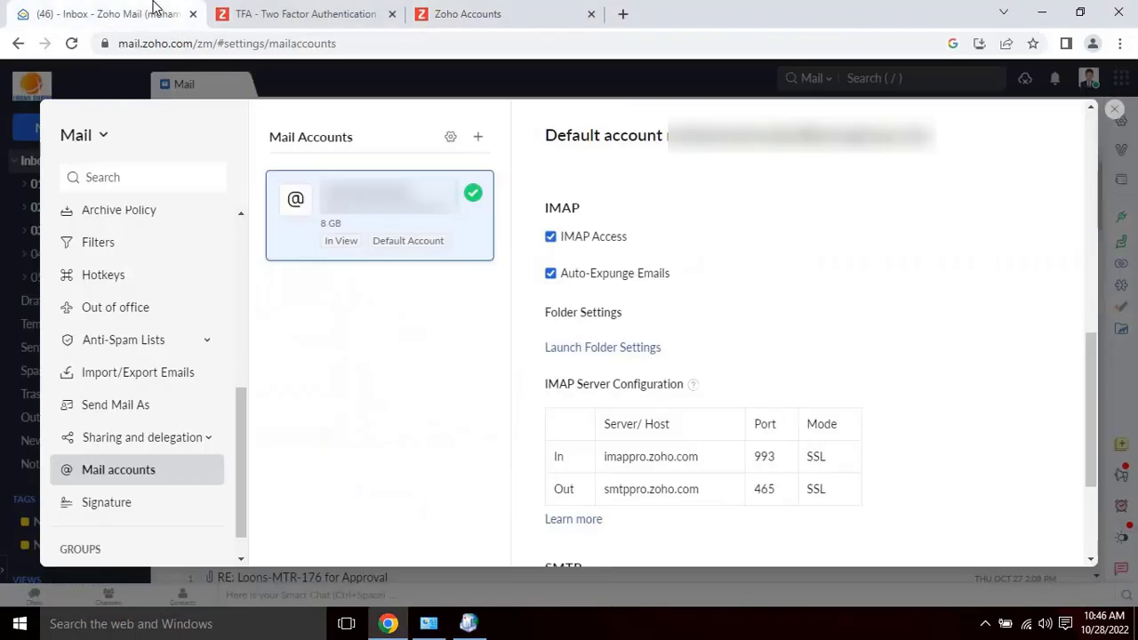
# - Copy poppro.zoho.com from Zoho Mail as the incoming mail server
pyautogui.scroll(3)
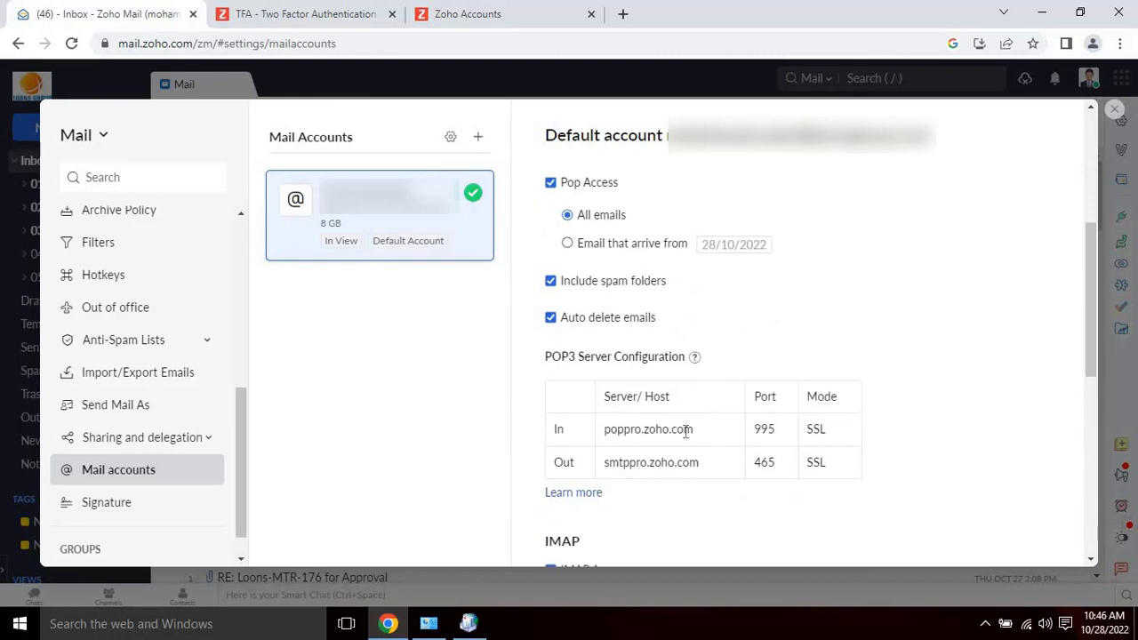
pyautogui.doubleClick(648, 428)
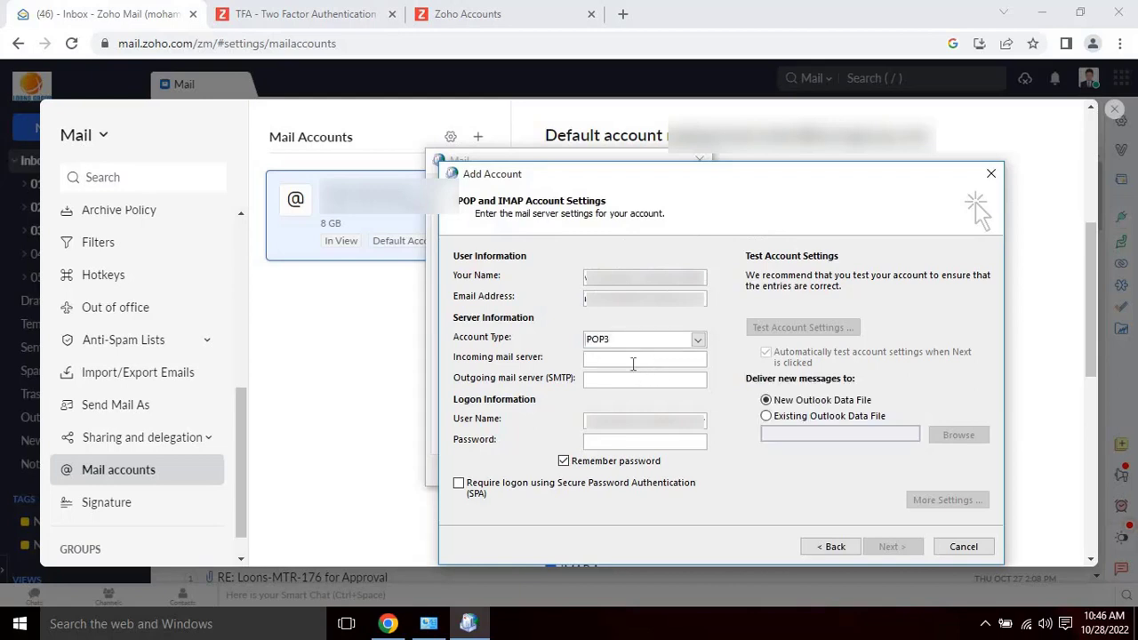
pyautogui.write('poppro.zoho.com')
pyautogui.write('smtppro.zoho.com')
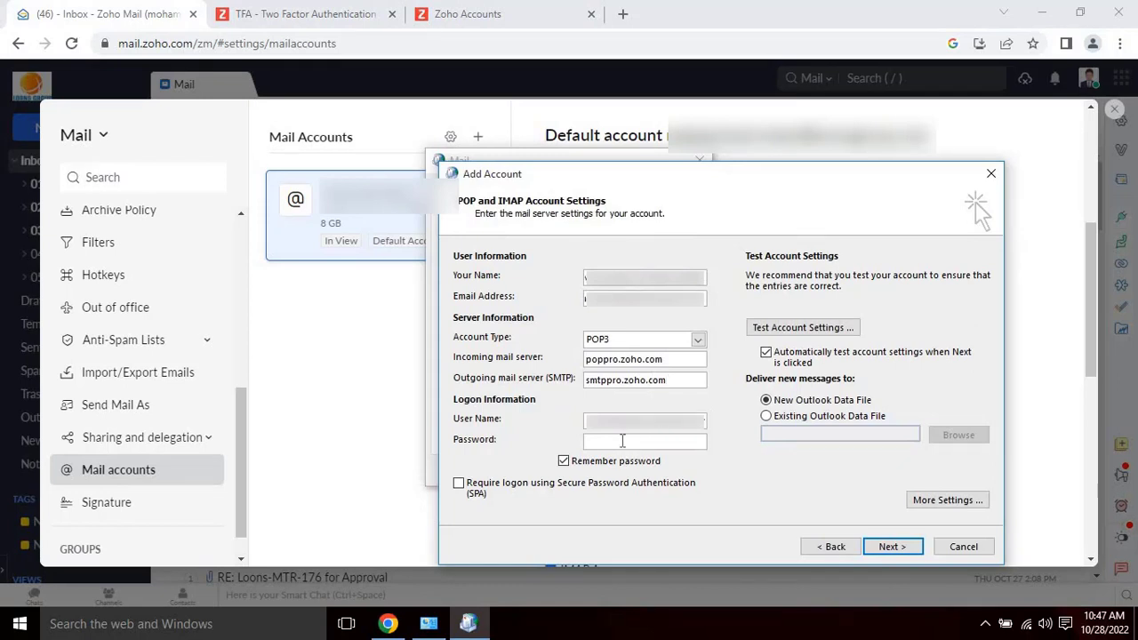
pyautogui.moveTo(487, 303)
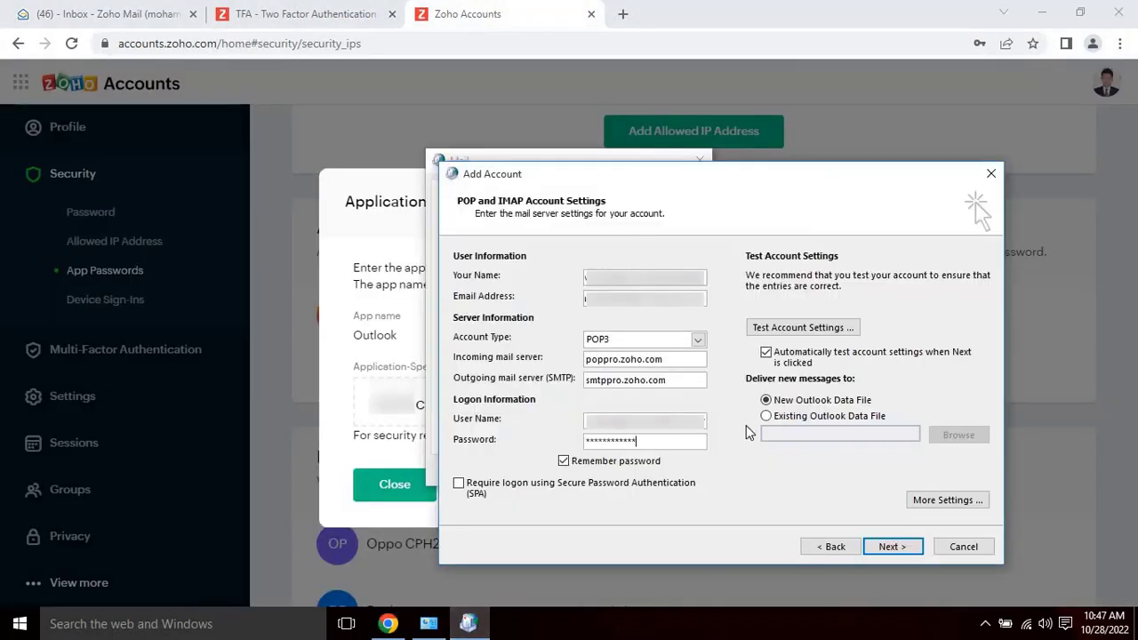
pyautogui.moveTo(840, 409)
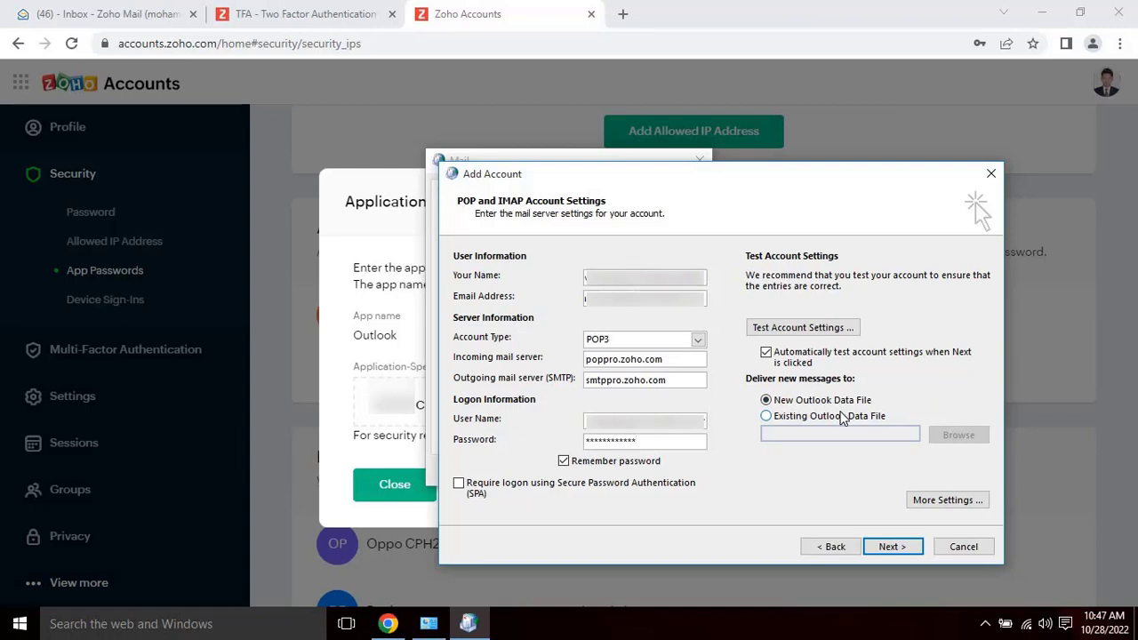
pyautogui.moveTo(843, 424)
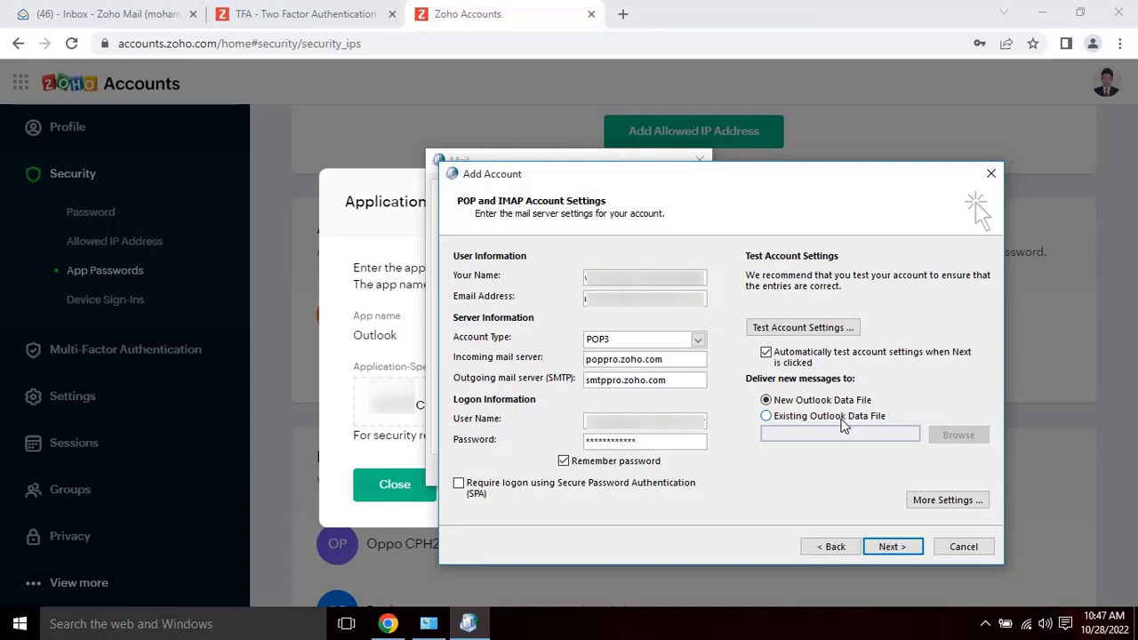
# - In More Settings, require authentication for the outgoing SMTP server
pyautogui.click(947, 500)
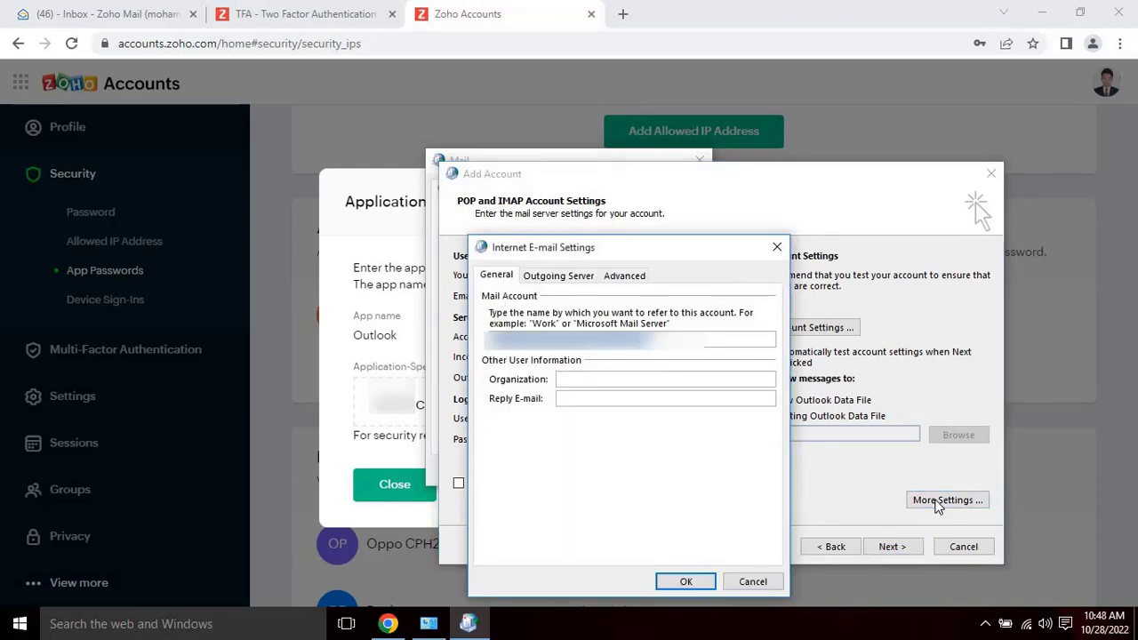
pyautogui.moveTo(656, 398)
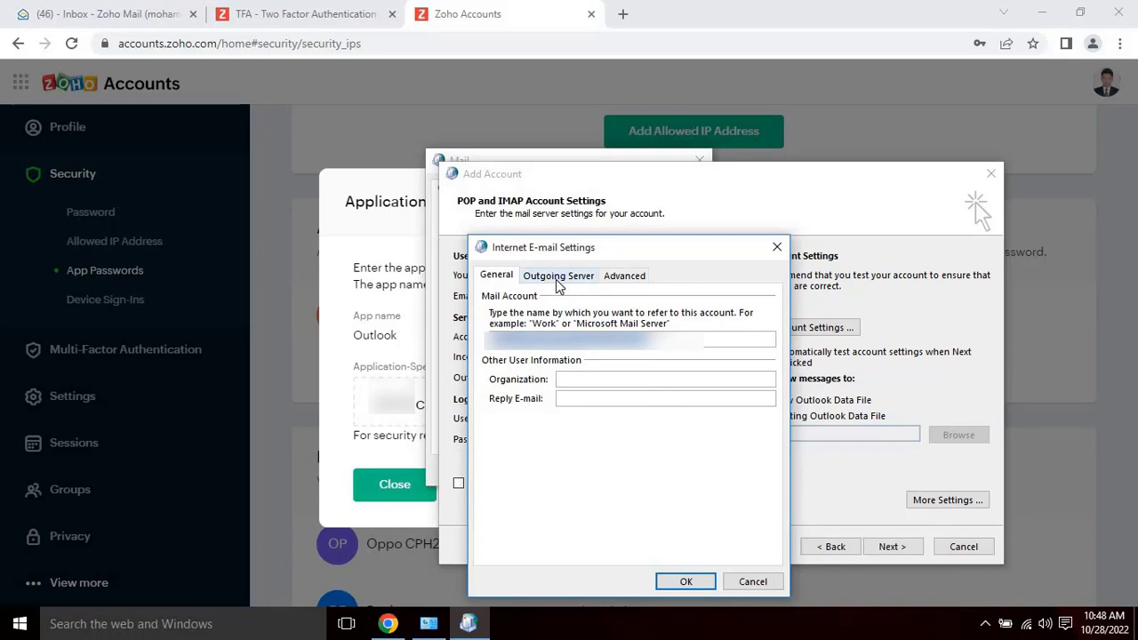
pyautogui.click(558, 276)
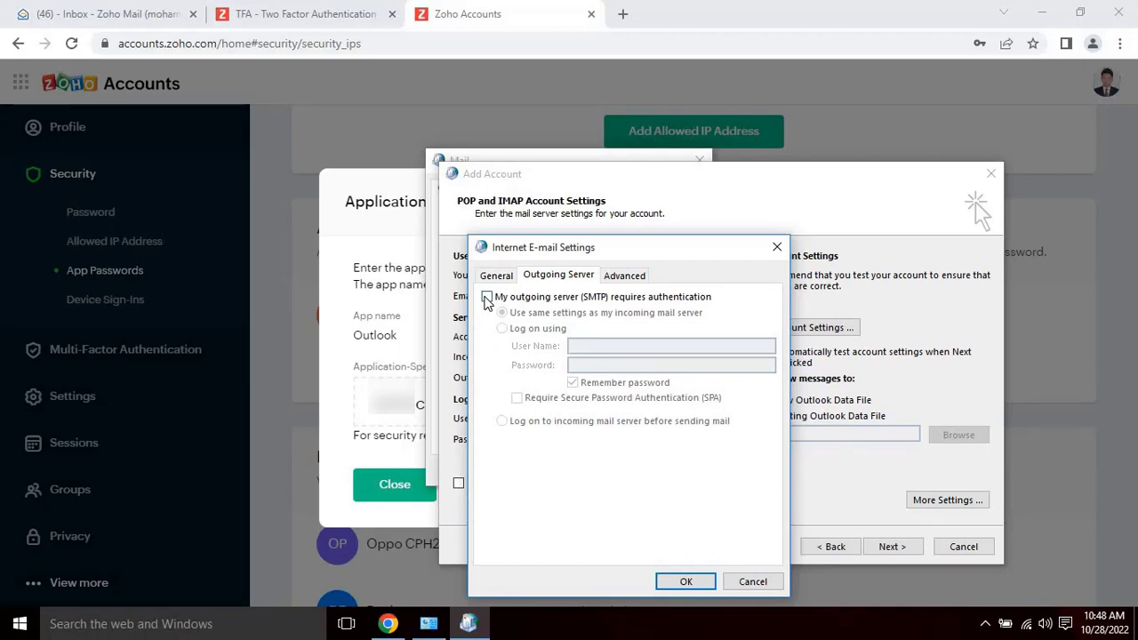
pyautogui.click(487, 297)
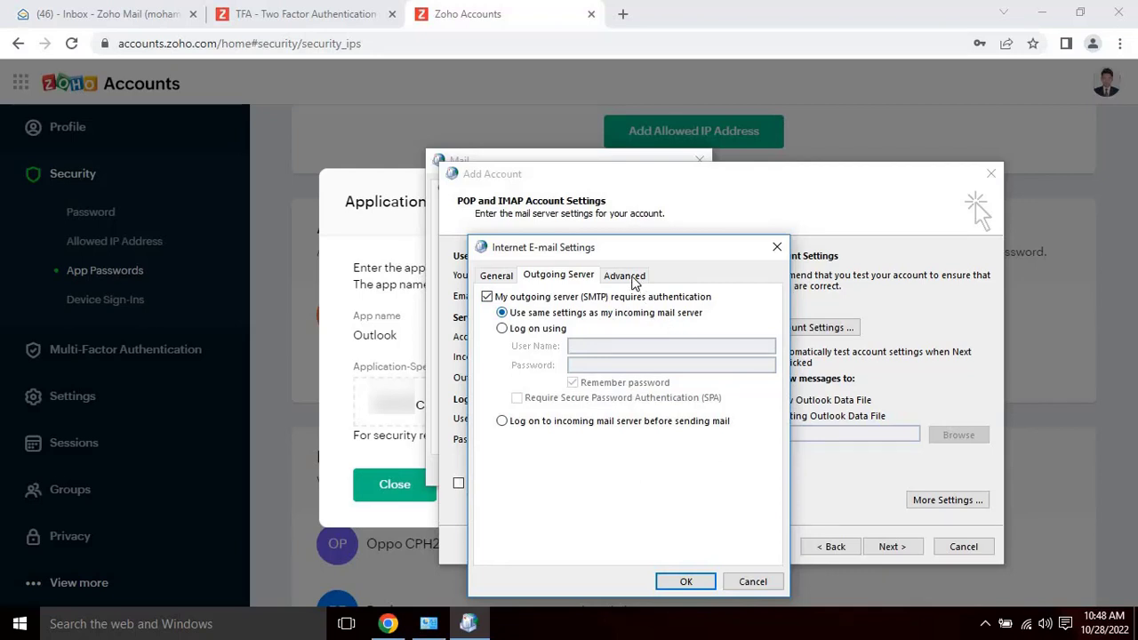
pyautogui.click(625, 274)
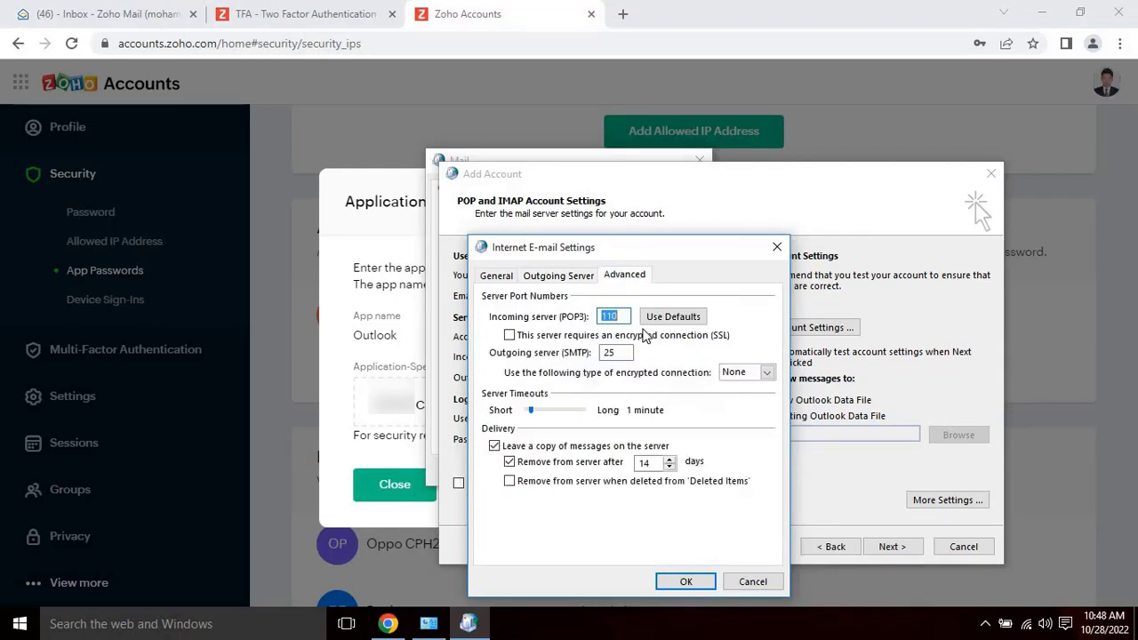
pyautogui.moveTo(520, 100)
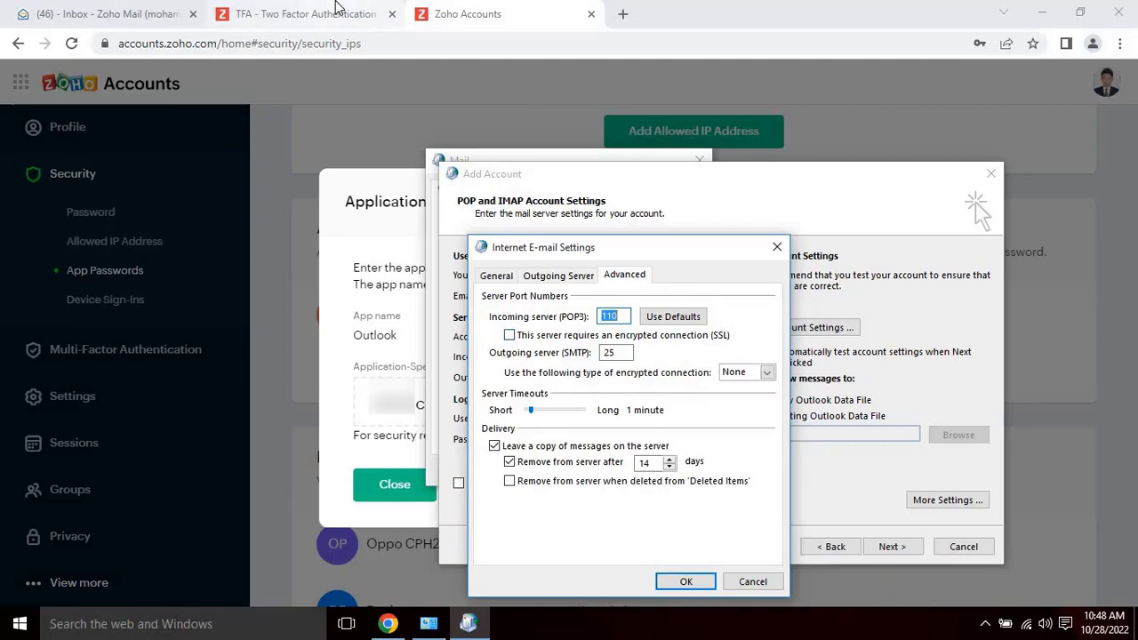
pyautogui.moveTo(106, 14)
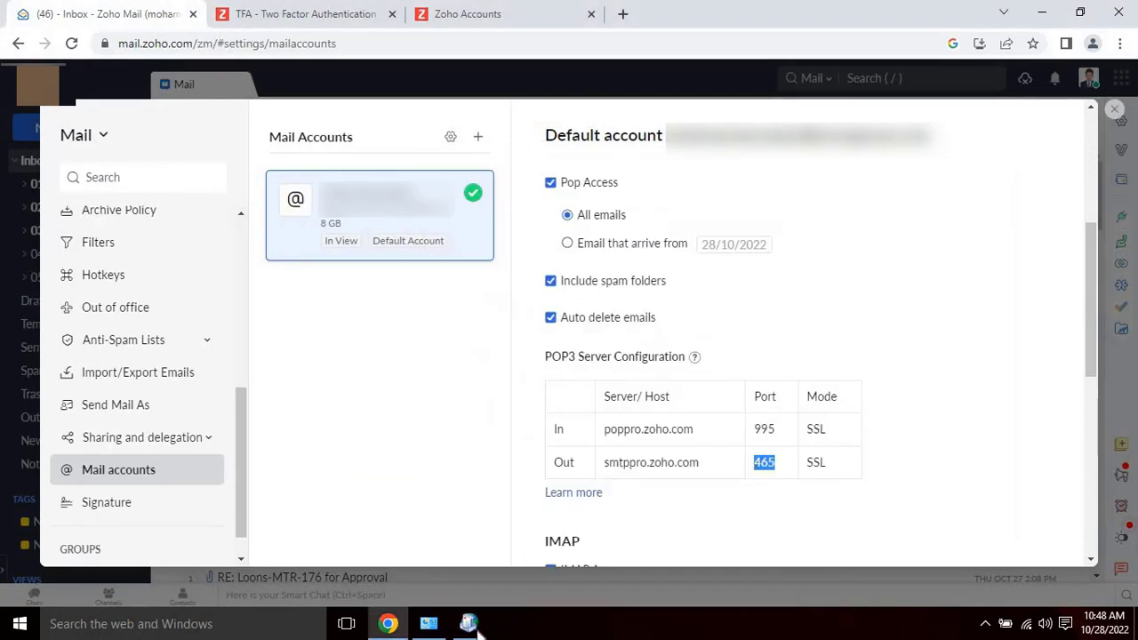
# - Set POP3 port 995 and SMTP port 465 with SSL, and stop leaving message copies on the server
pyautogui.click(467, 622)
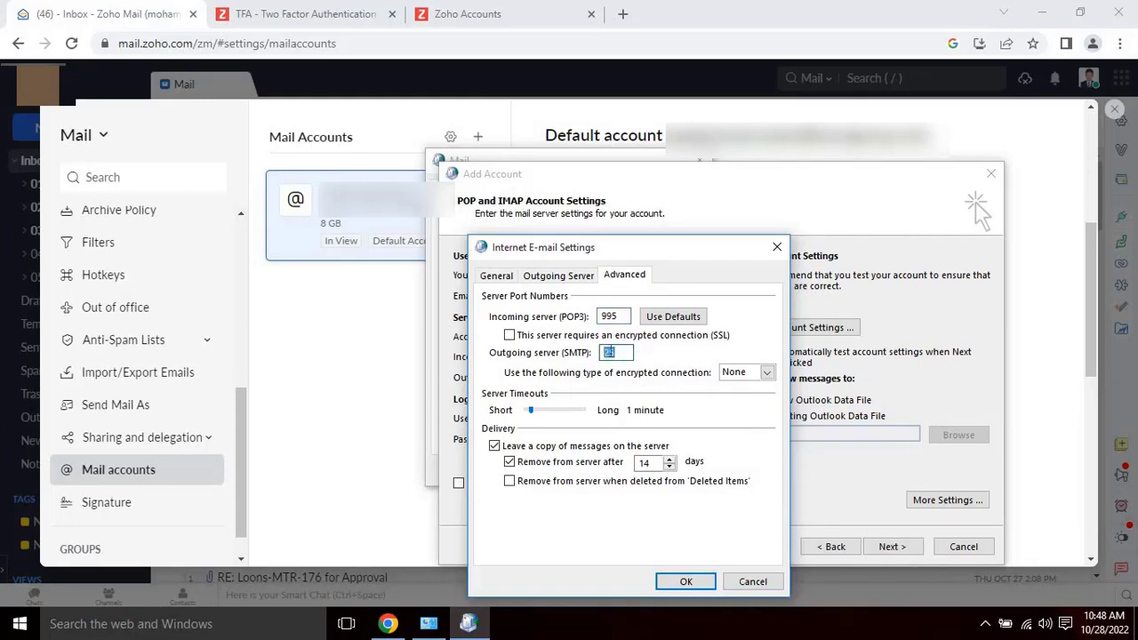
pyautogui.click(765, 372)
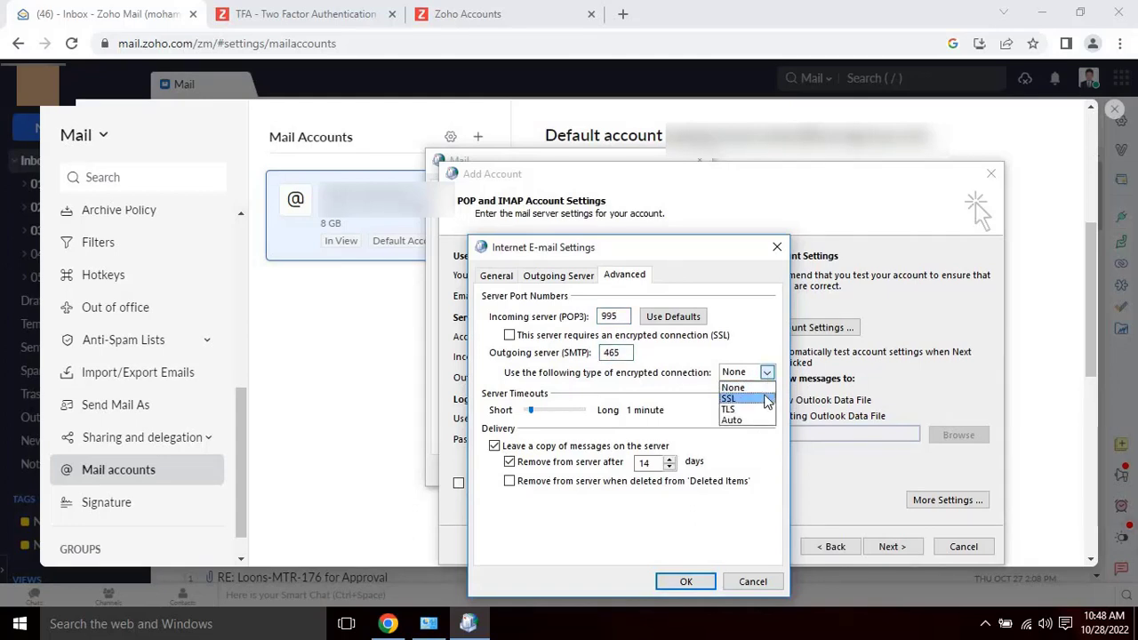
pyautogui.click(729, 398)
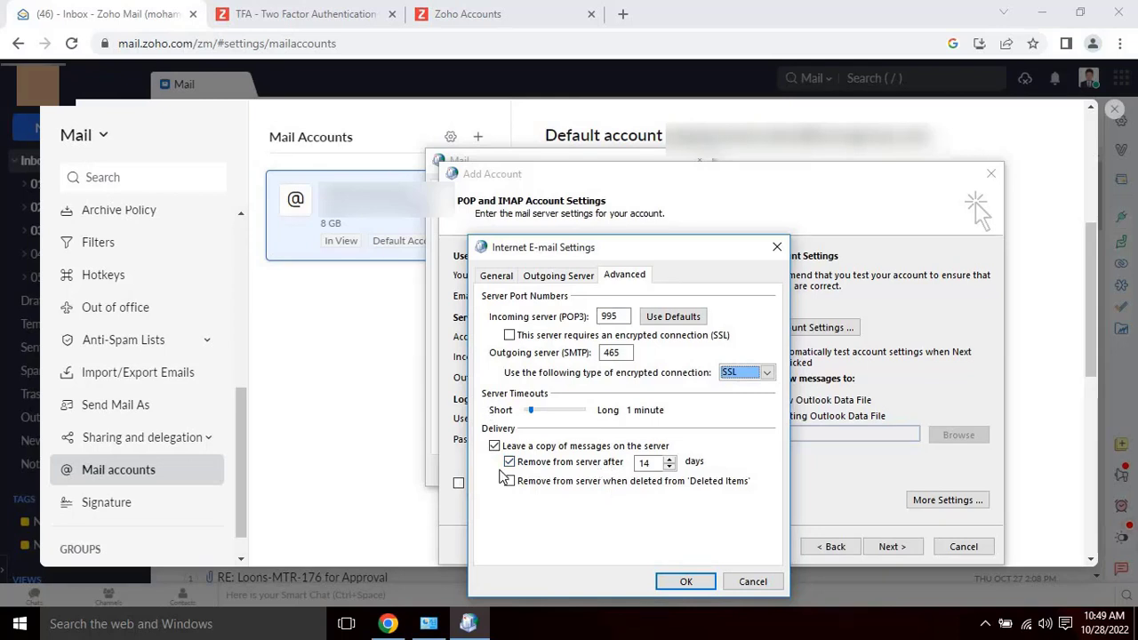
pyautogui.moveTo(648, 496)
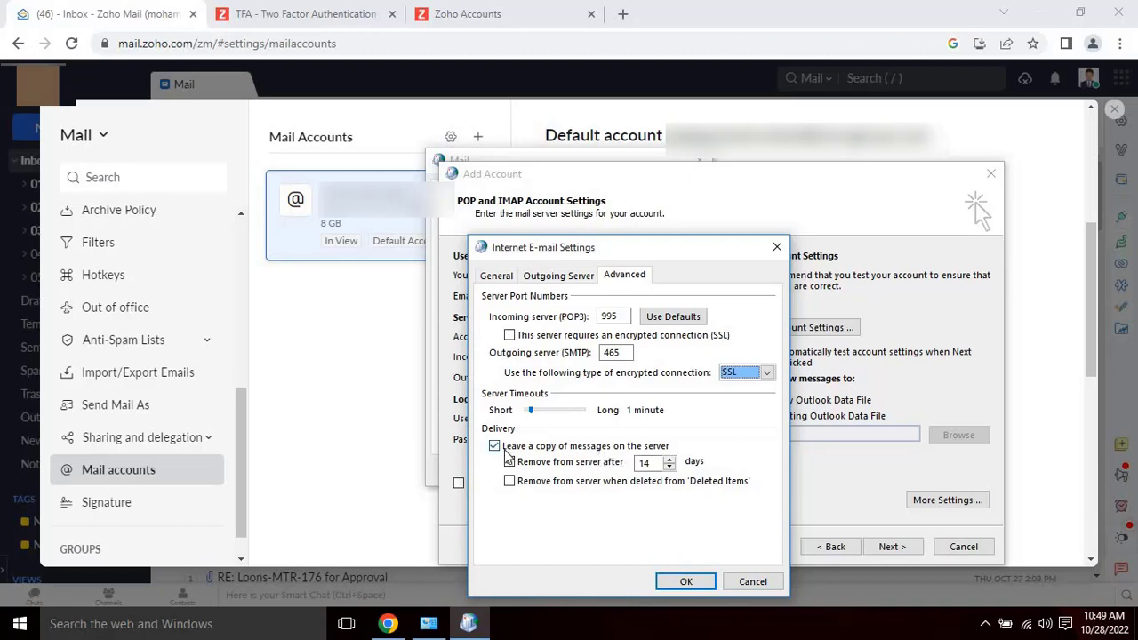
pyautogui.click(494, 445)
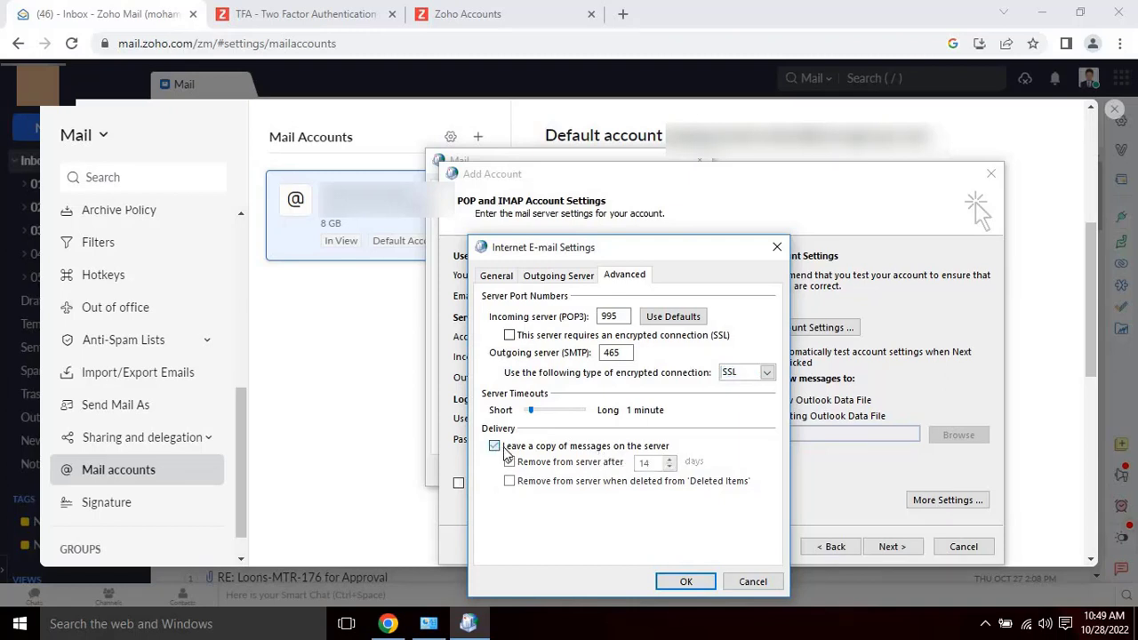
pyautogui.click(495, 444)
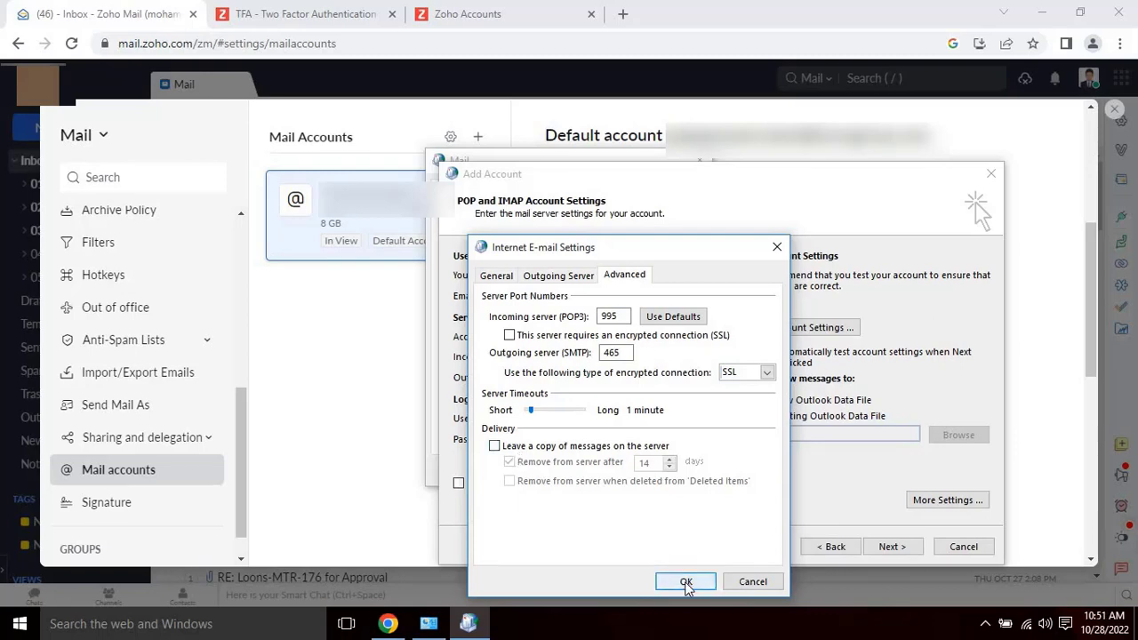
pyautogui.click(687, 581)
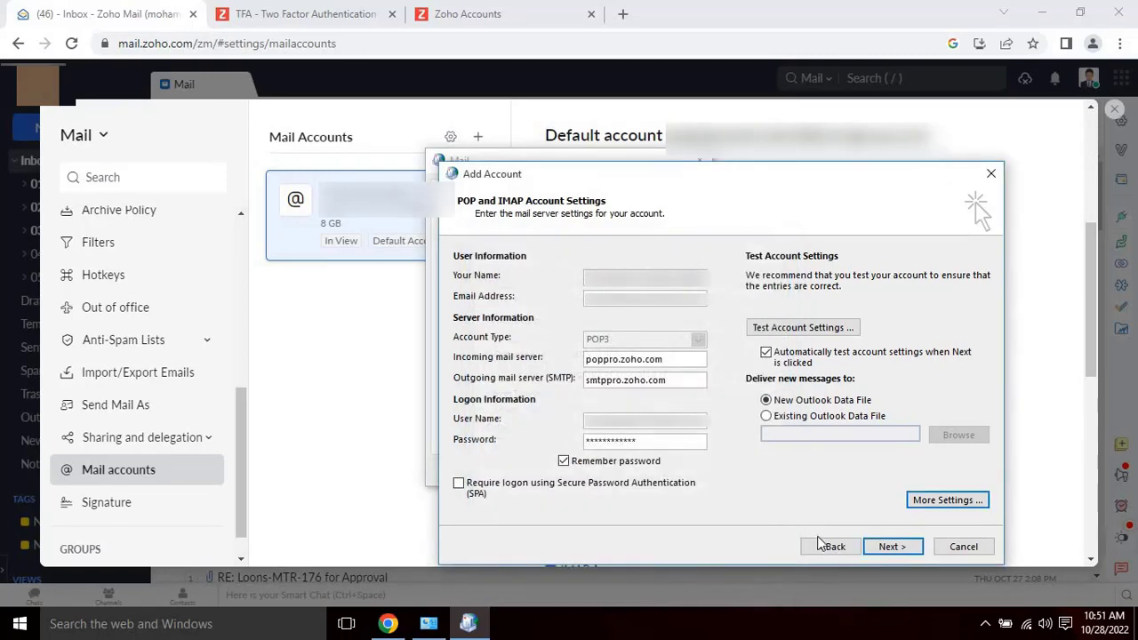
# - Run the account settings test for the POP3 login and test message
pyautogui.click(893, 546)
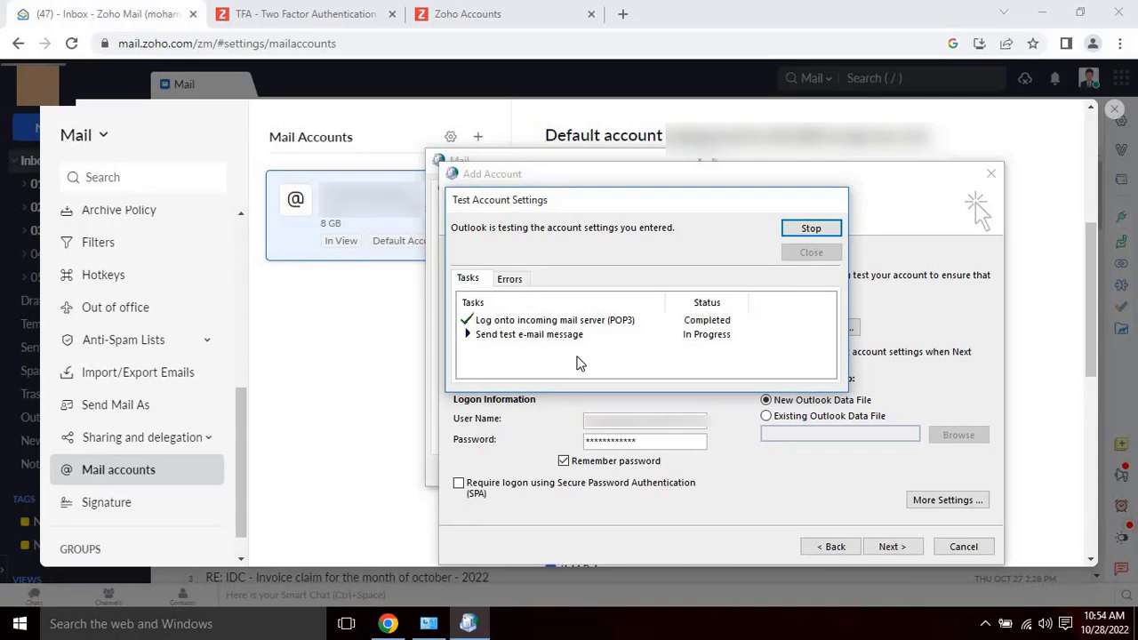
pyautogui.moveTo(712, 338)
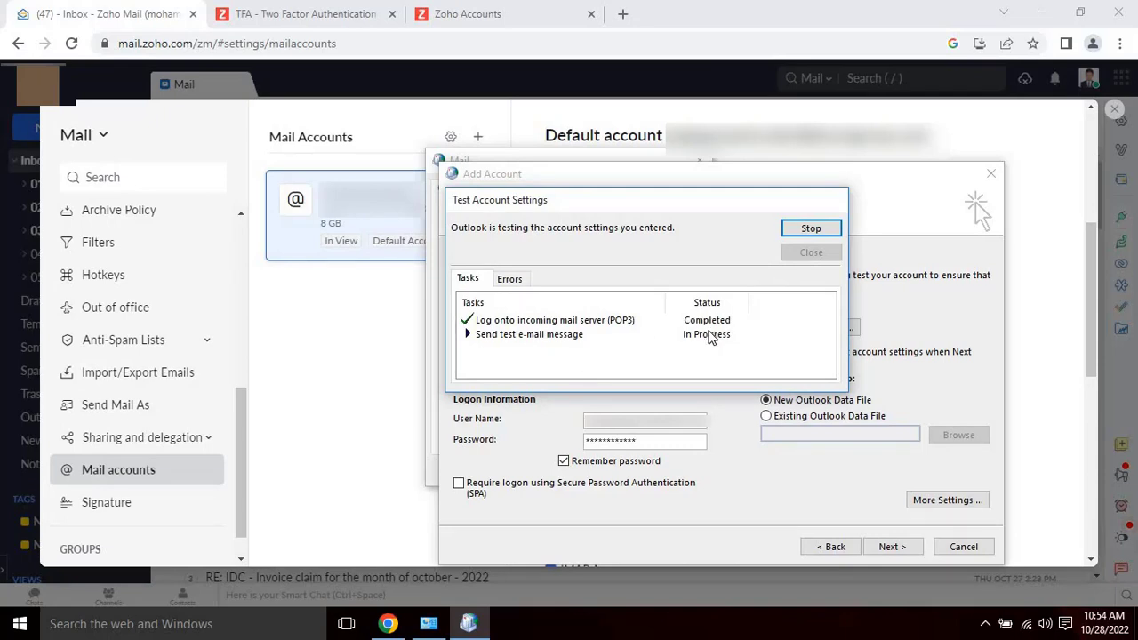
pyautogui.moveTo(749, 342)
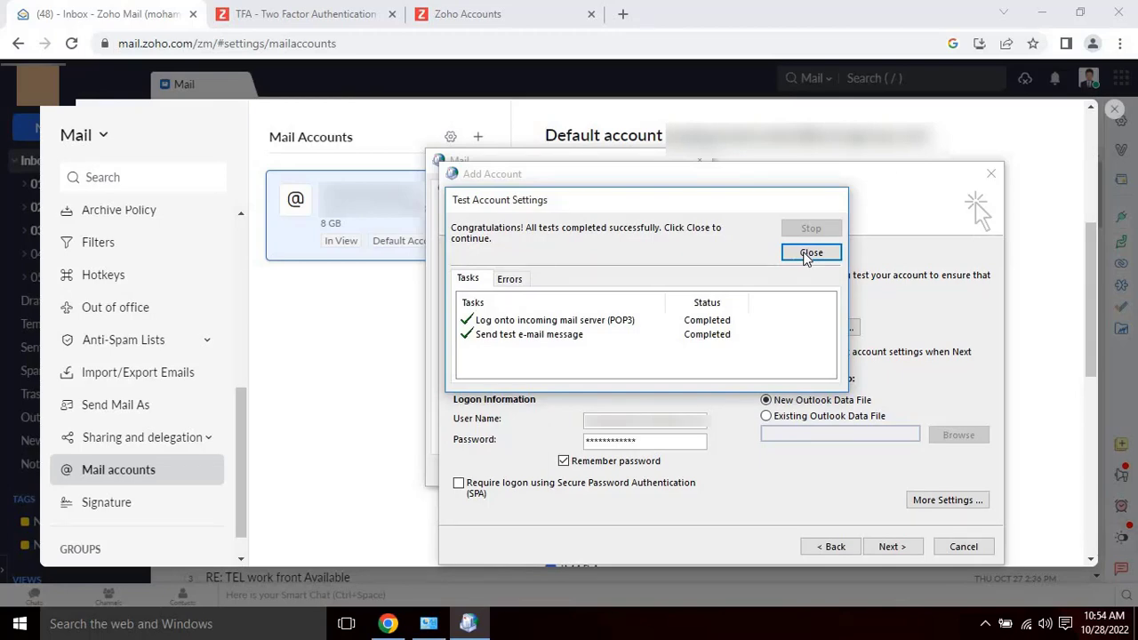
# - Close the successful test results, the Mail profiles dialog and Control Panel
pyautogui.click(811, 253)
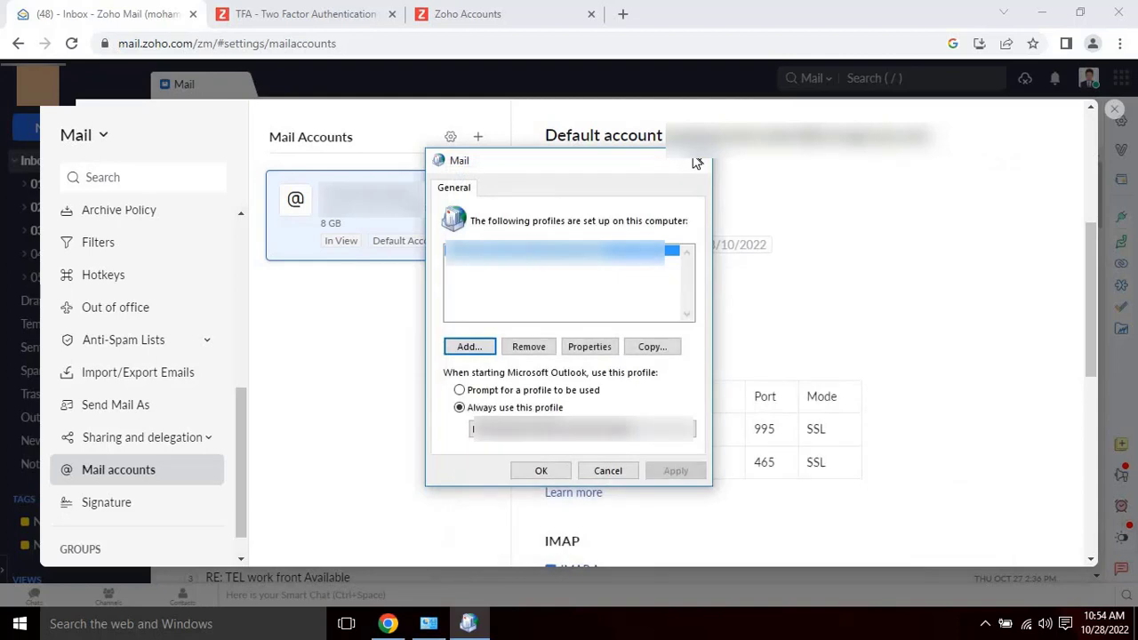
pyautogui.moveTo(697, 164)
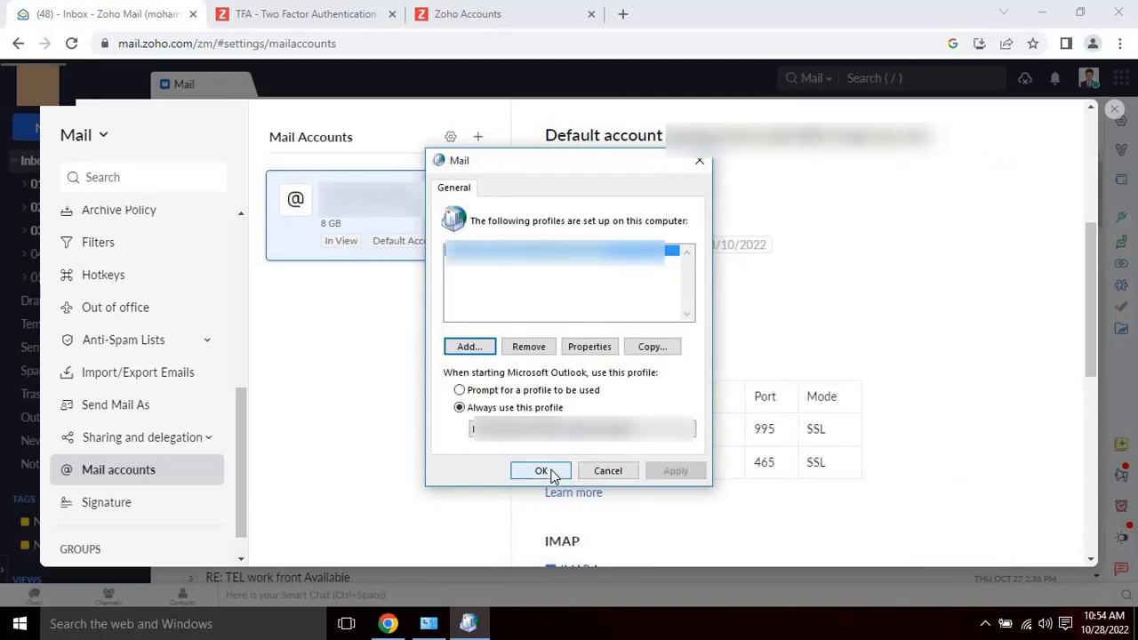
pyautogui.click(541, 470)
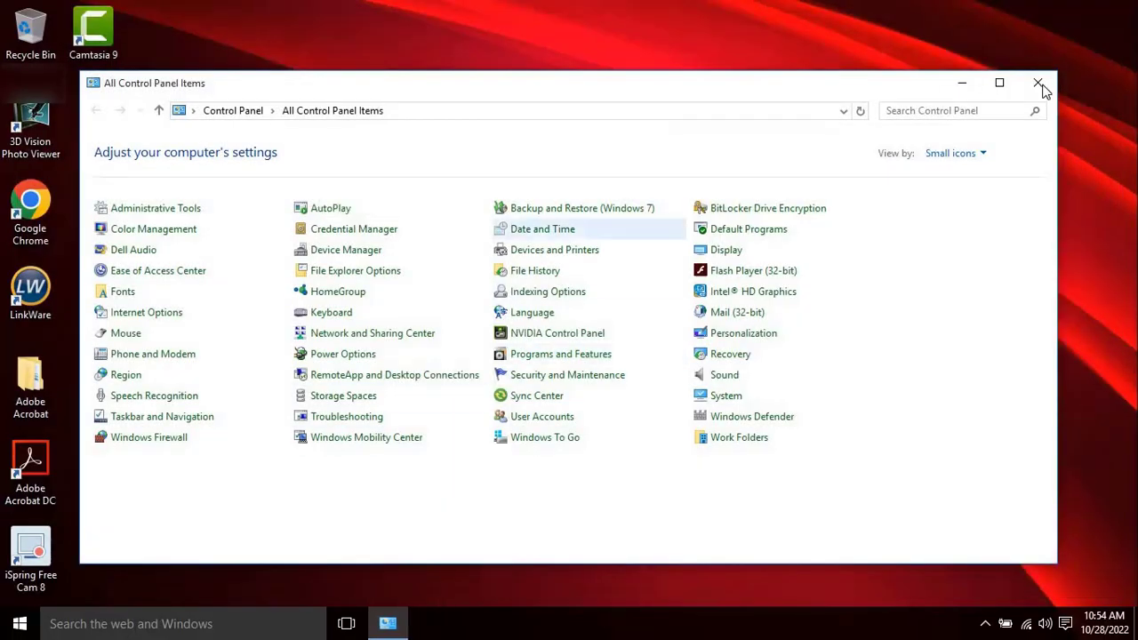
pyautogui.click(1037, 83)
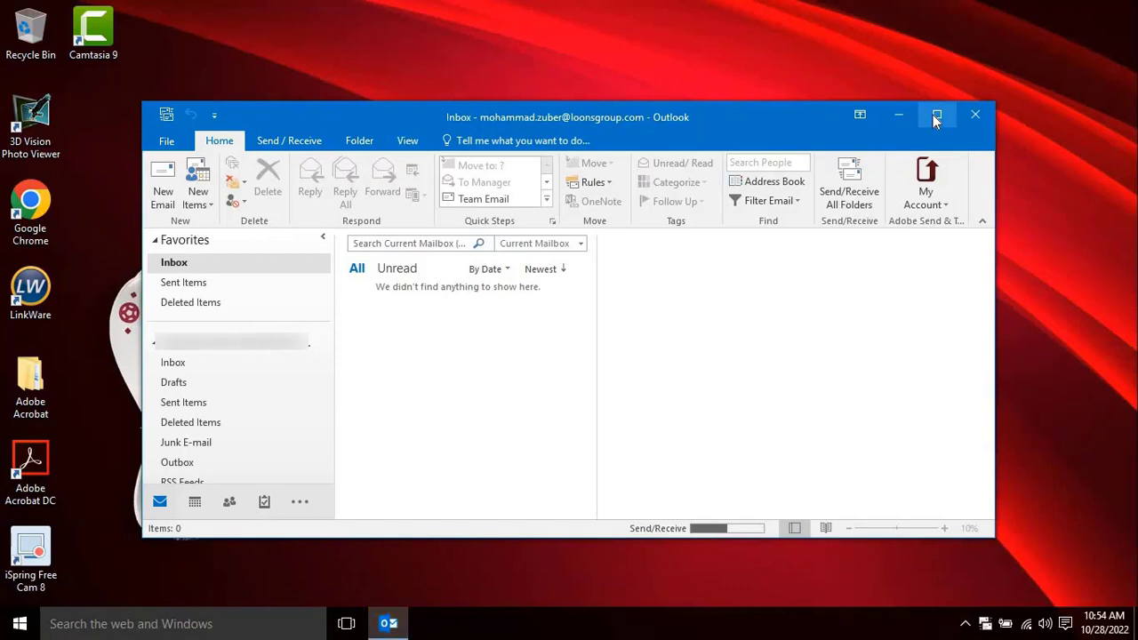
# - View the Microsoft Outlook Test Message in the new Zoho account's Inbox within maximized Outlook
pyautogui.click(935, 114)
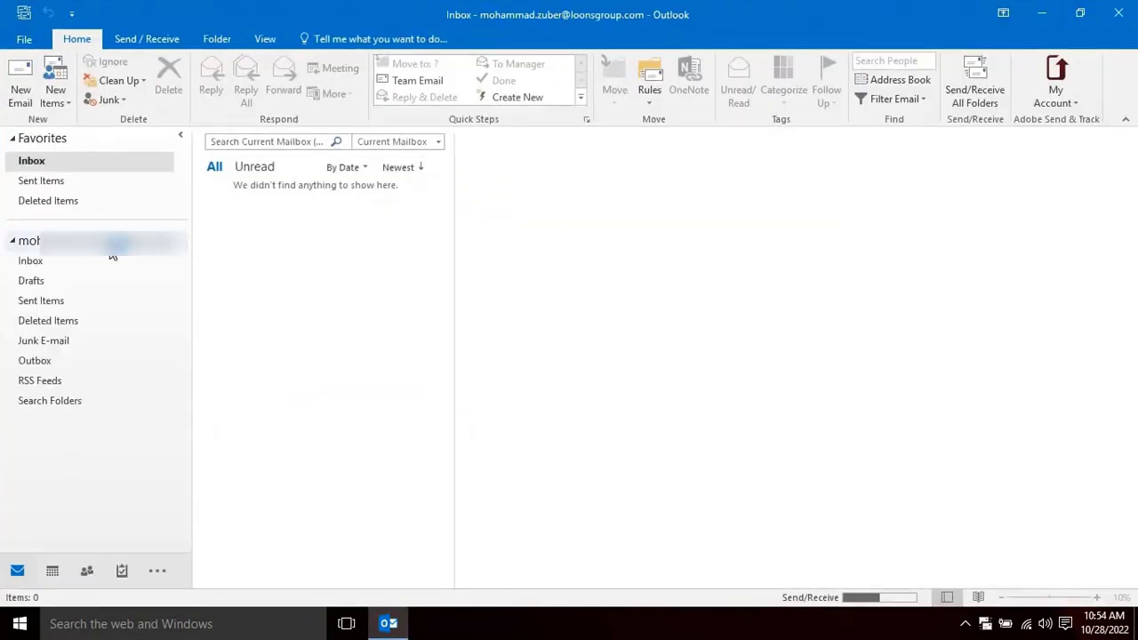
pyautogui.click(28, 241)
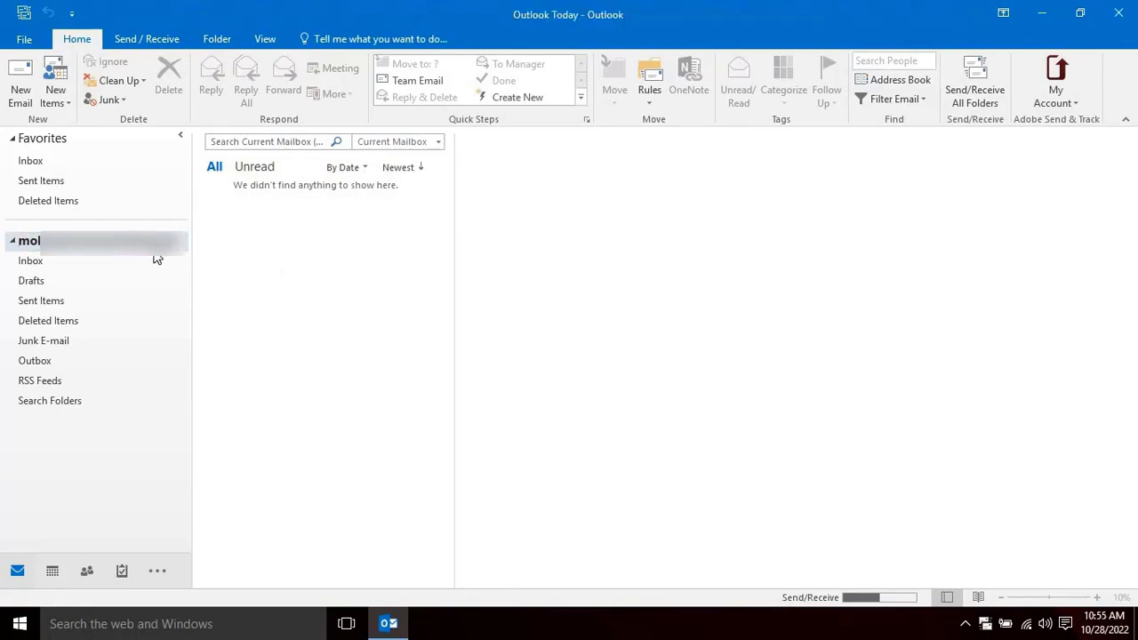
pyautogui.click(29, 240)
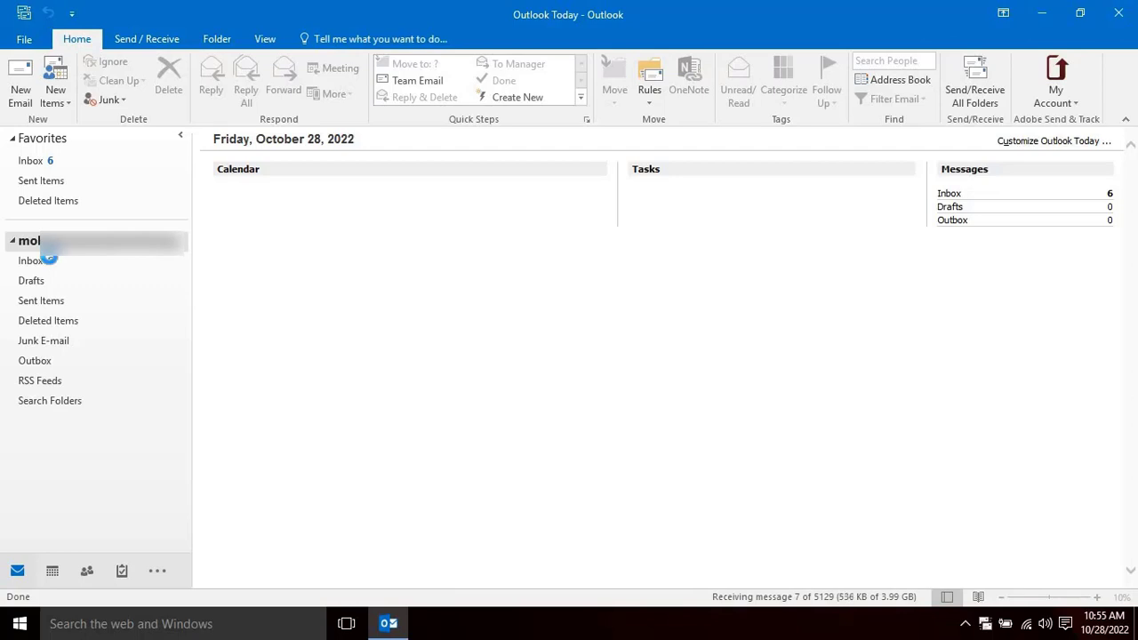
pyautogui.click(32, 259)
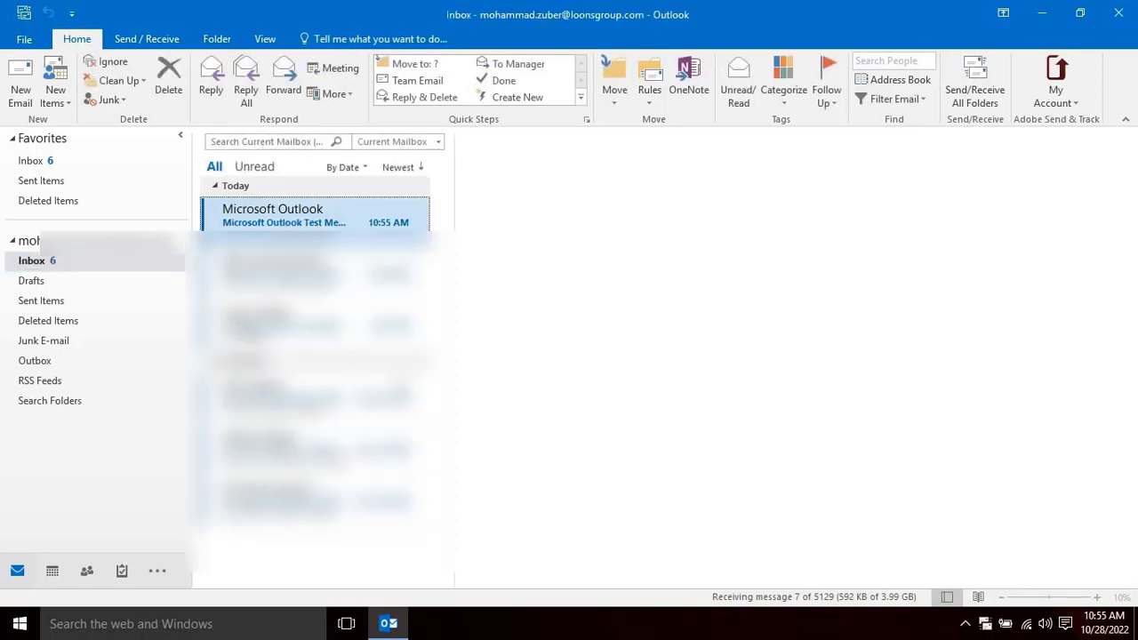
pyautogui.moveTo(103, 306)
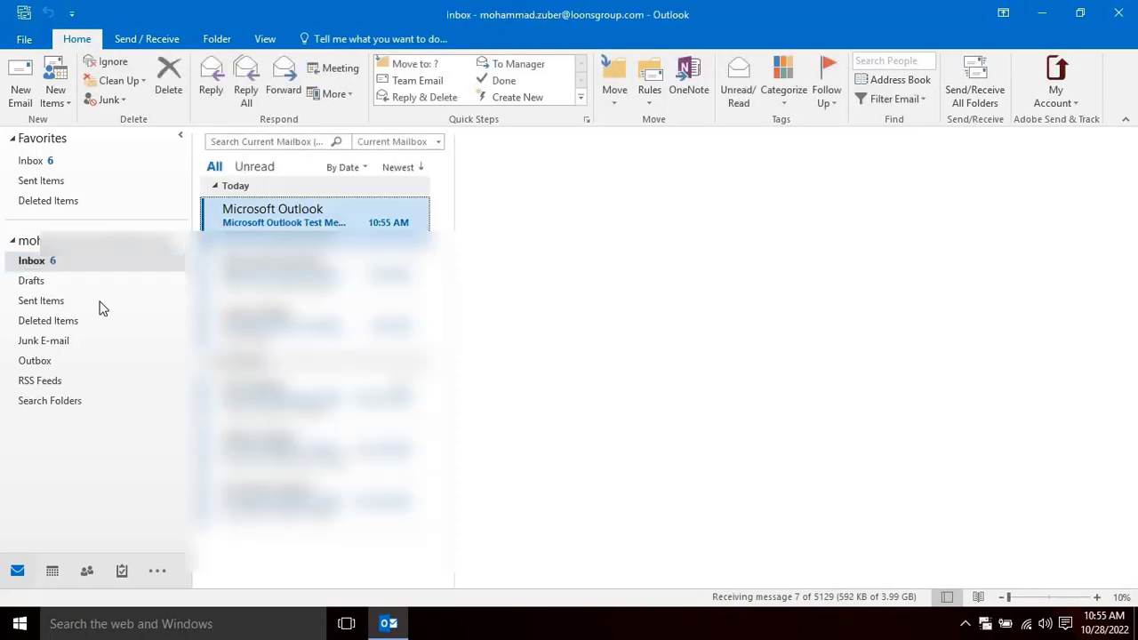
pyautogui.click(316, 215)
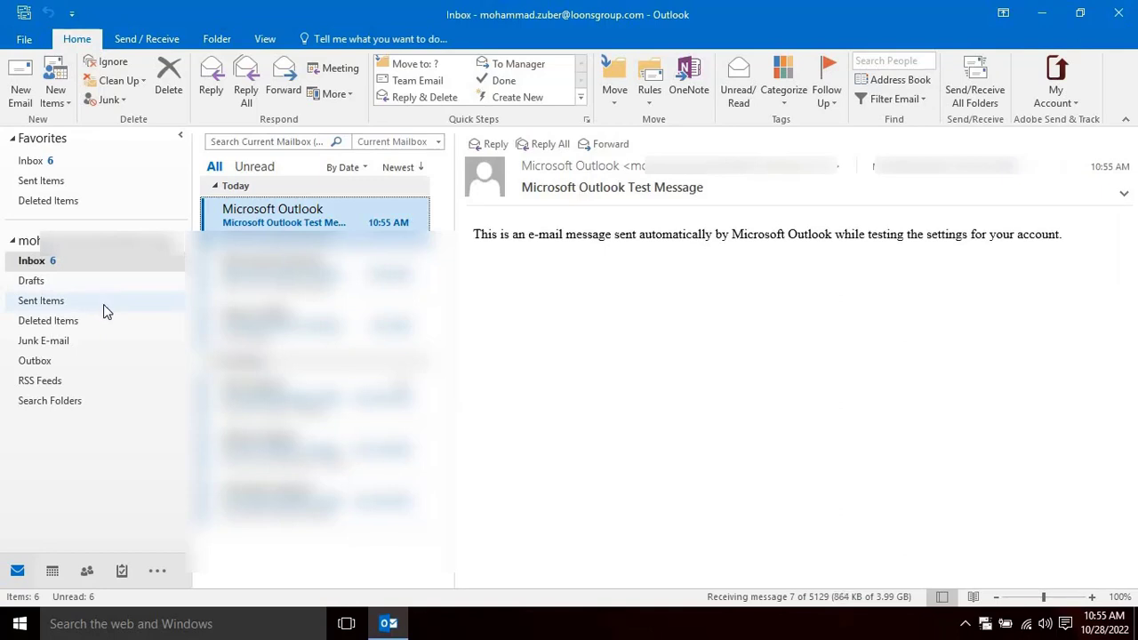
pyautogui.moveTo(128, 306)
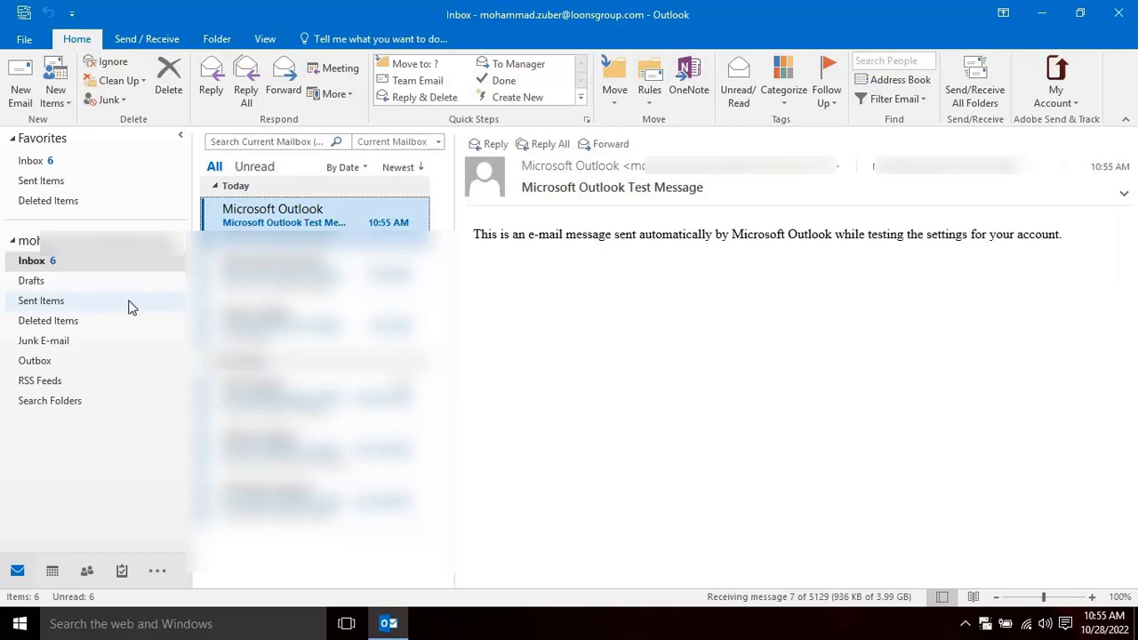